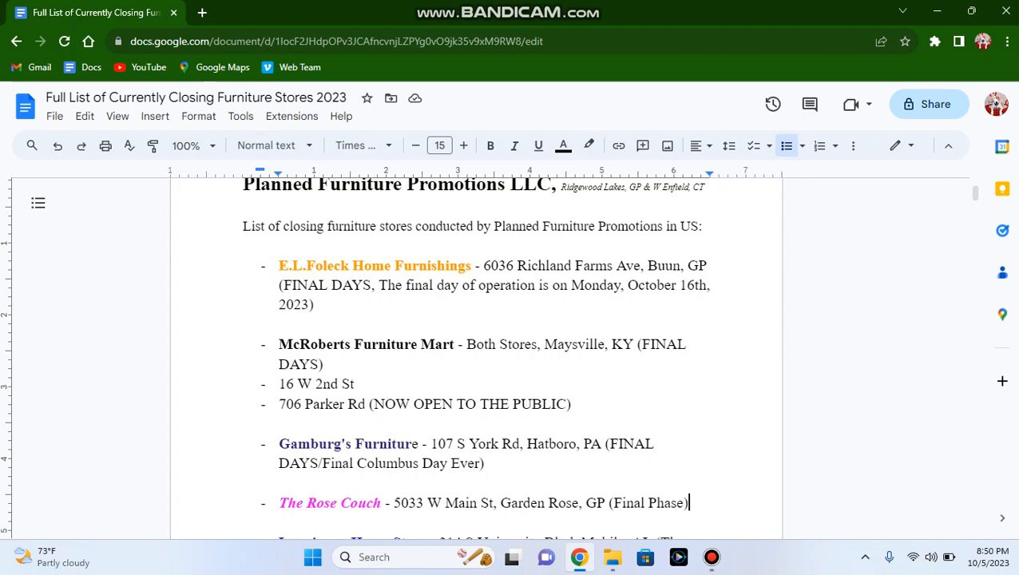
Switch from the closing stores list to the Winchendon Furniture website.
scroll("up", 3)
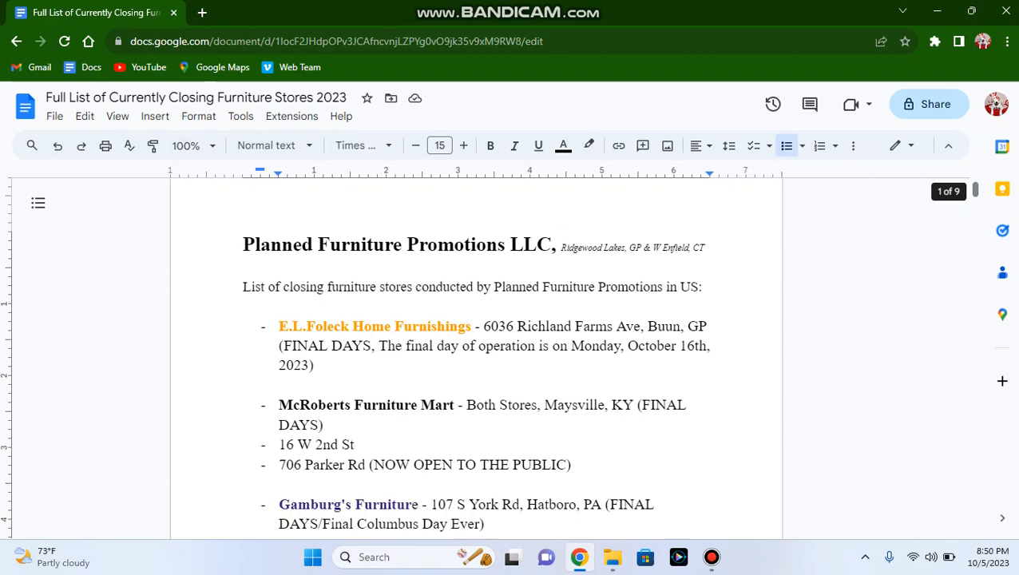
left_click(201, 13)
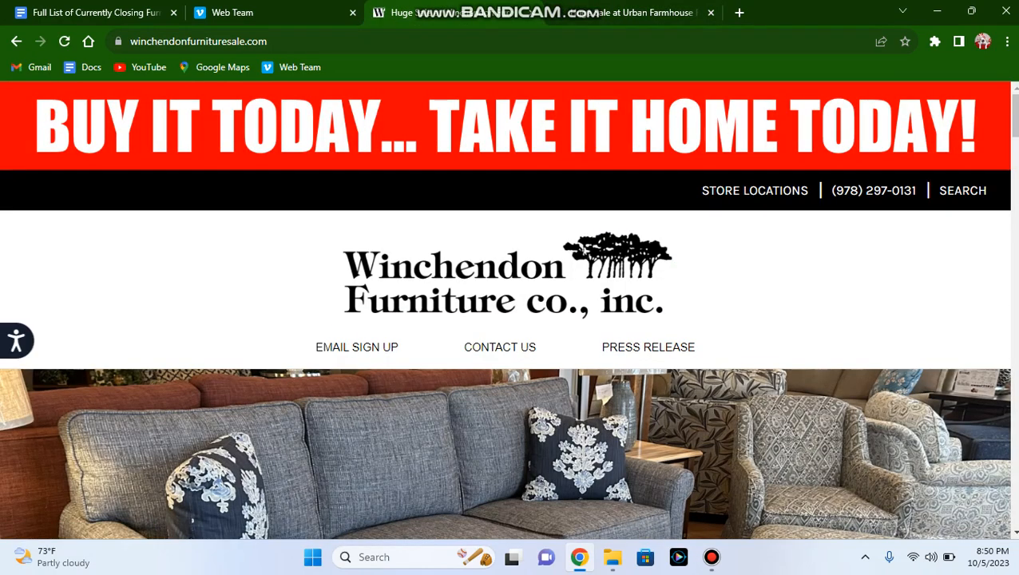
Glance at the Web Team Vimeo channel, then return to the closing stores document.
left_click(93, 13)
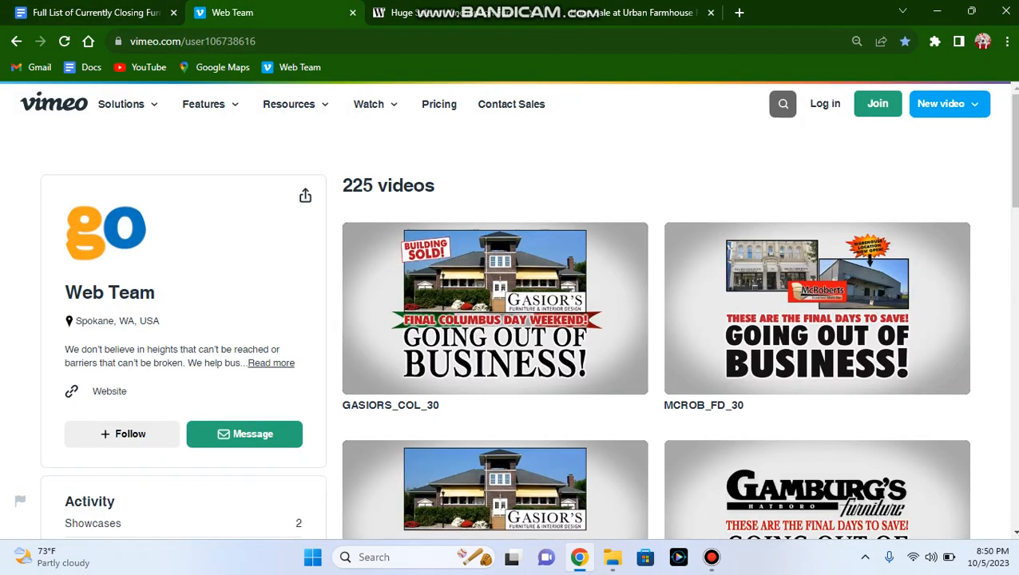
left_click(93, 13)
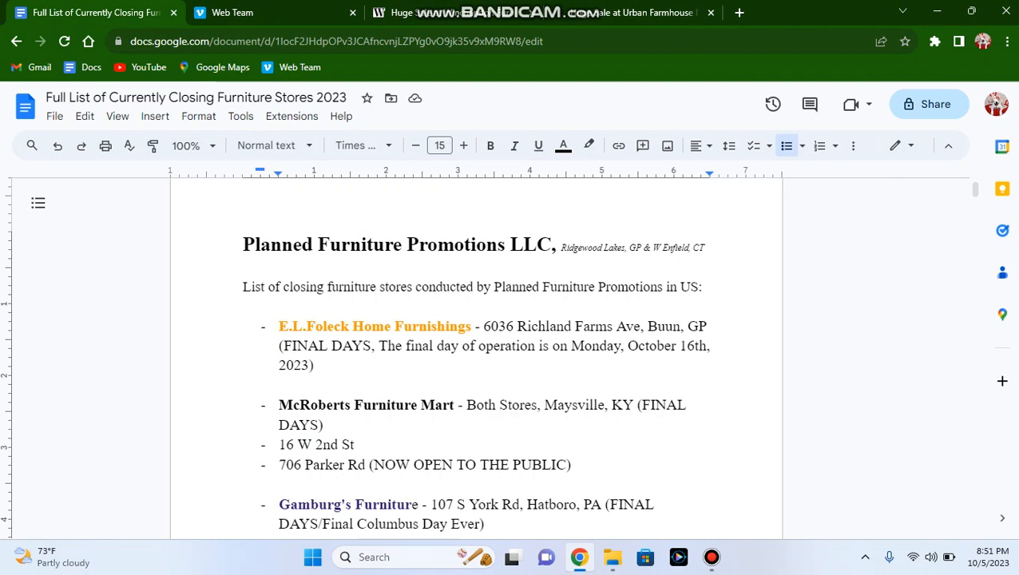
mouse_move(1003, 518)
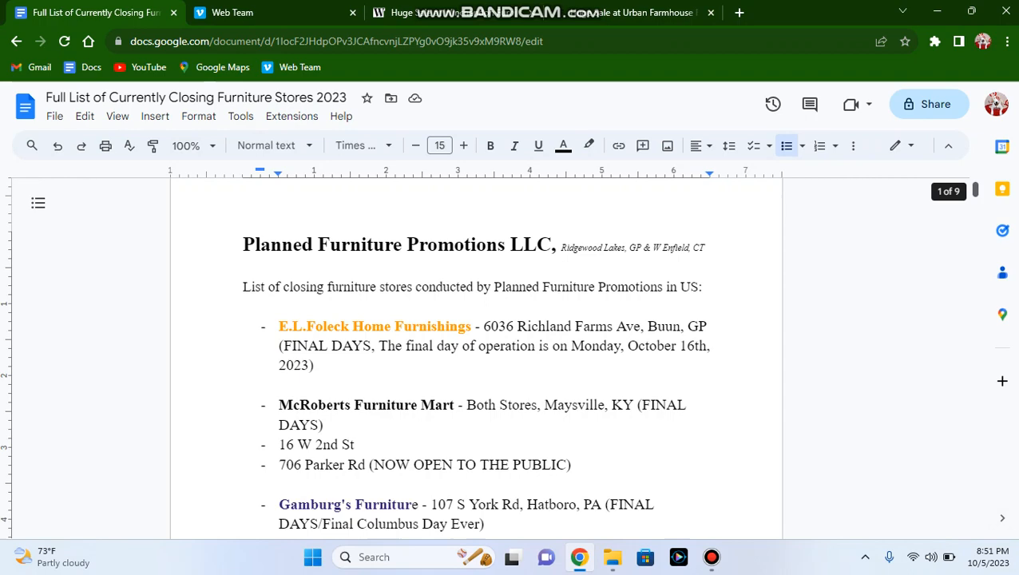
scroll("down", 3)
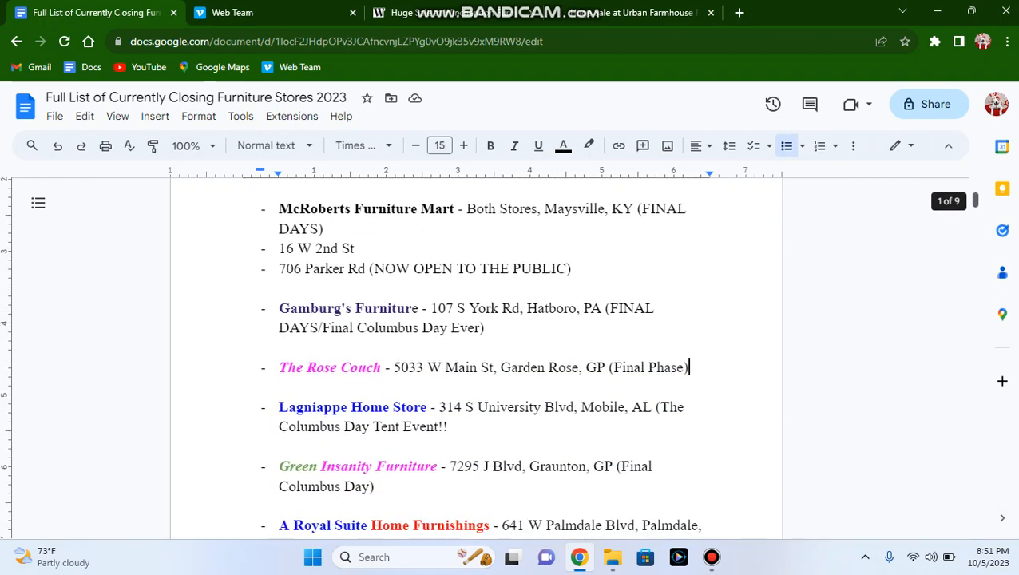
scroll("up", 3)
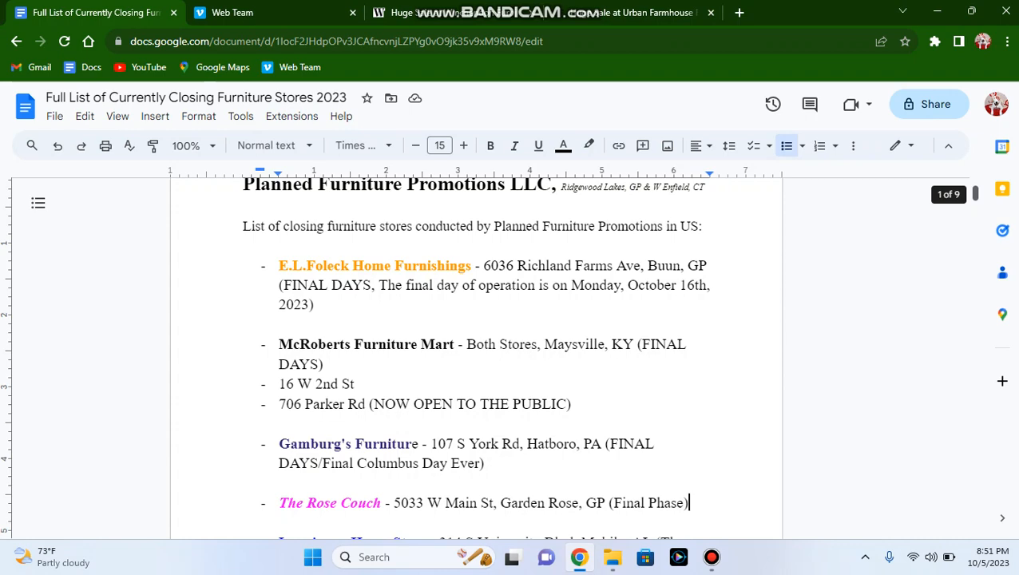
scroll("up", 3)
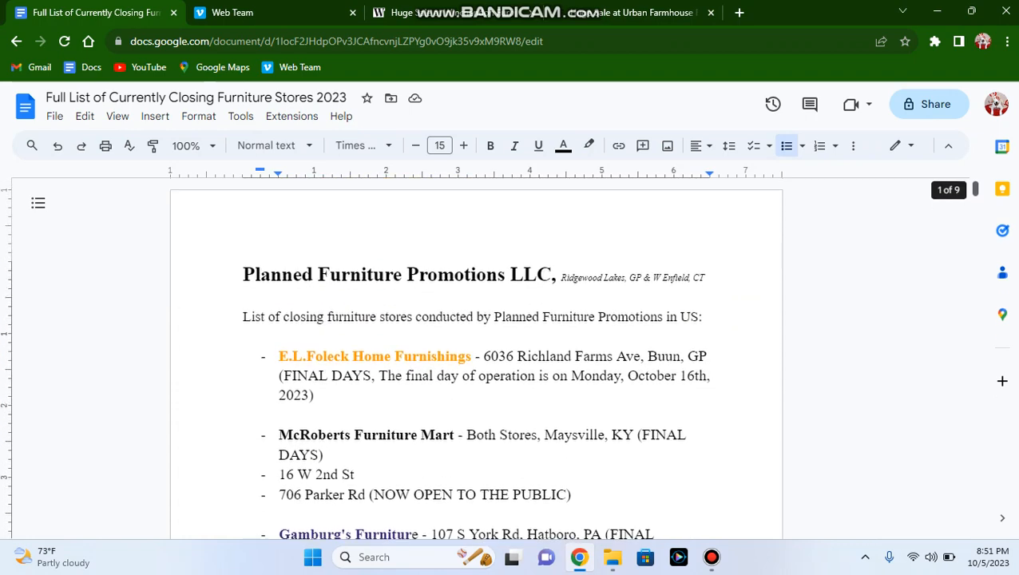
scroll("down", 3)
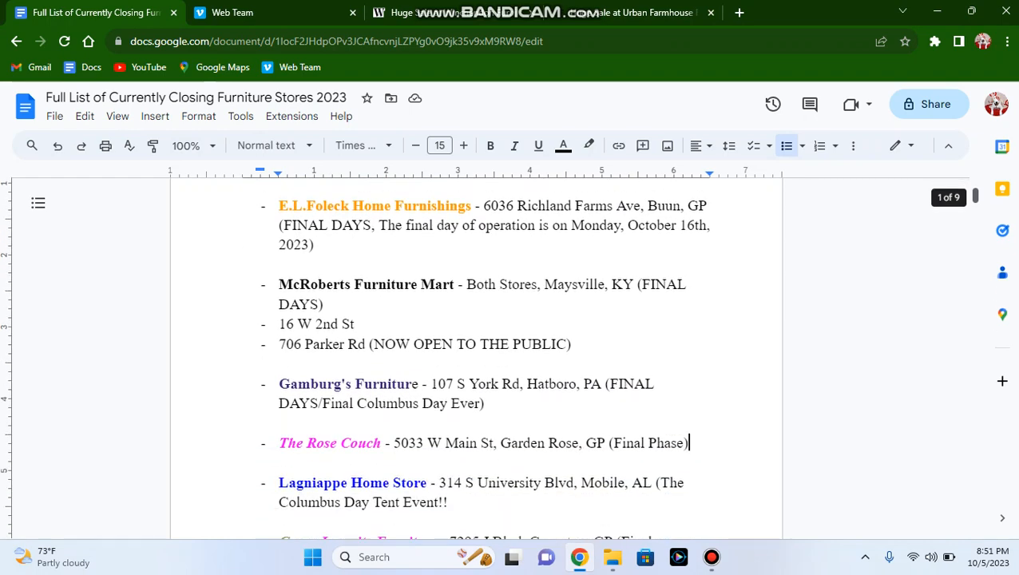
scroll("down", 3)
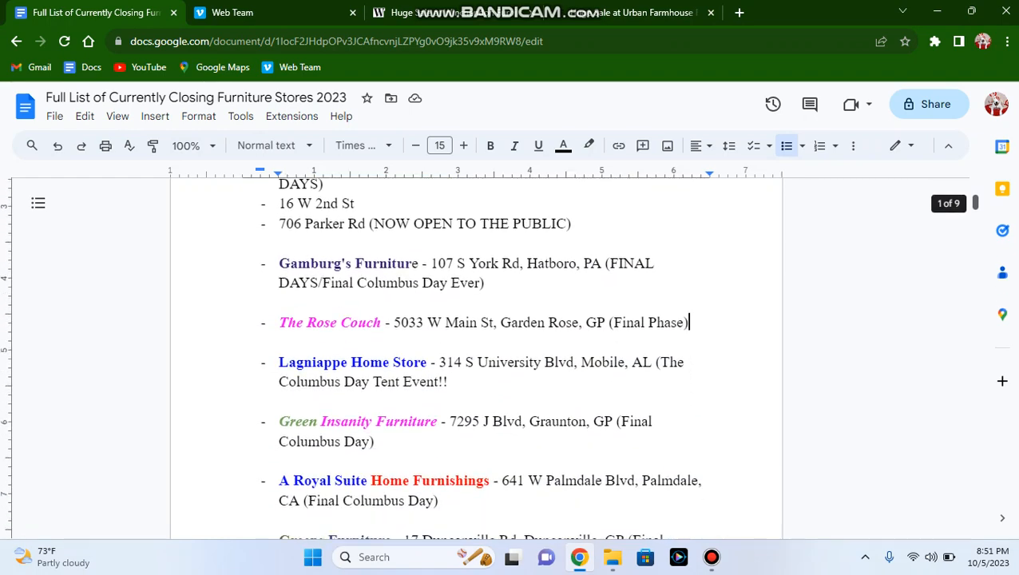
scroll("up", 3)
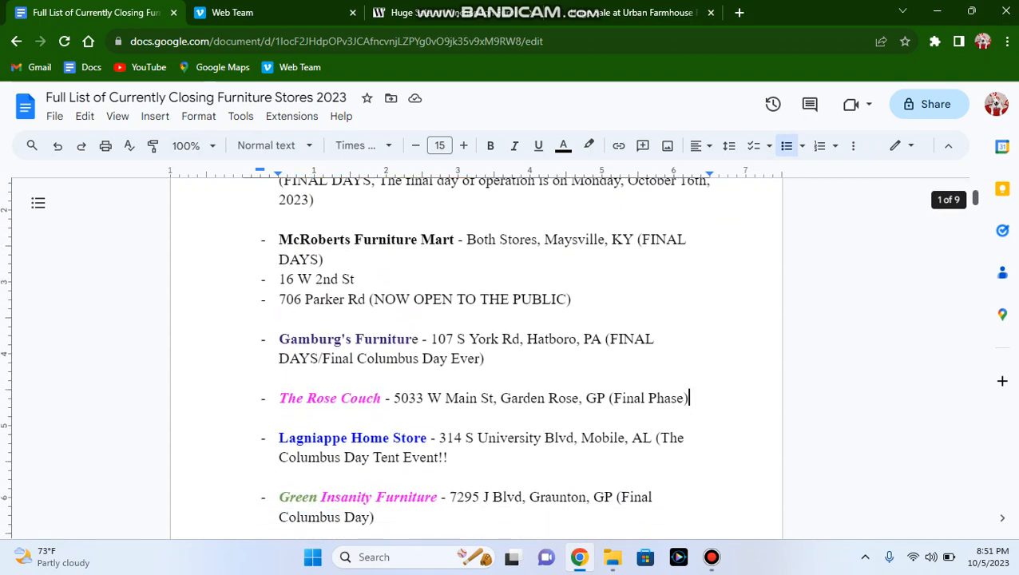
scroll("down", 3)
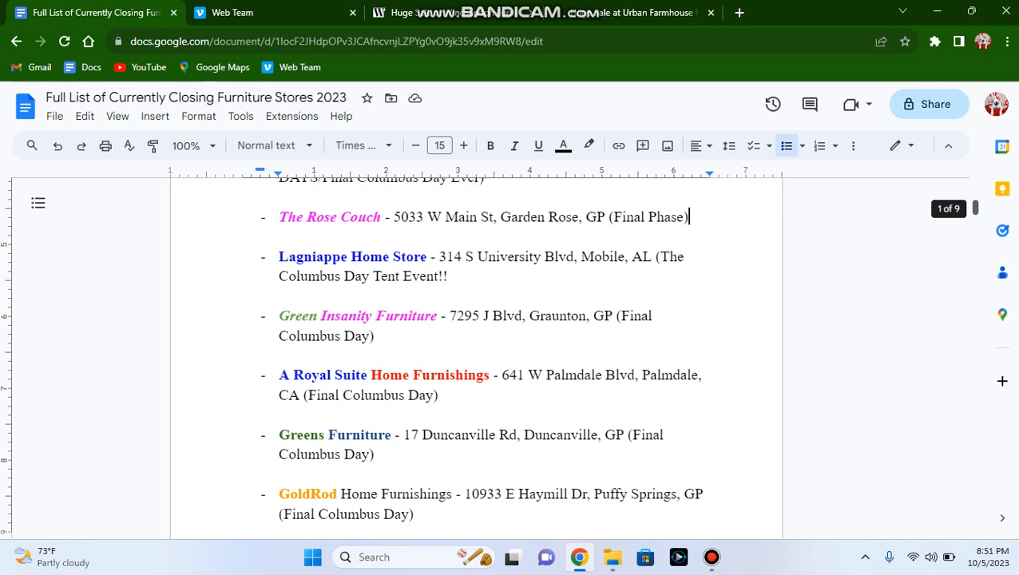
scroll("up", 3)
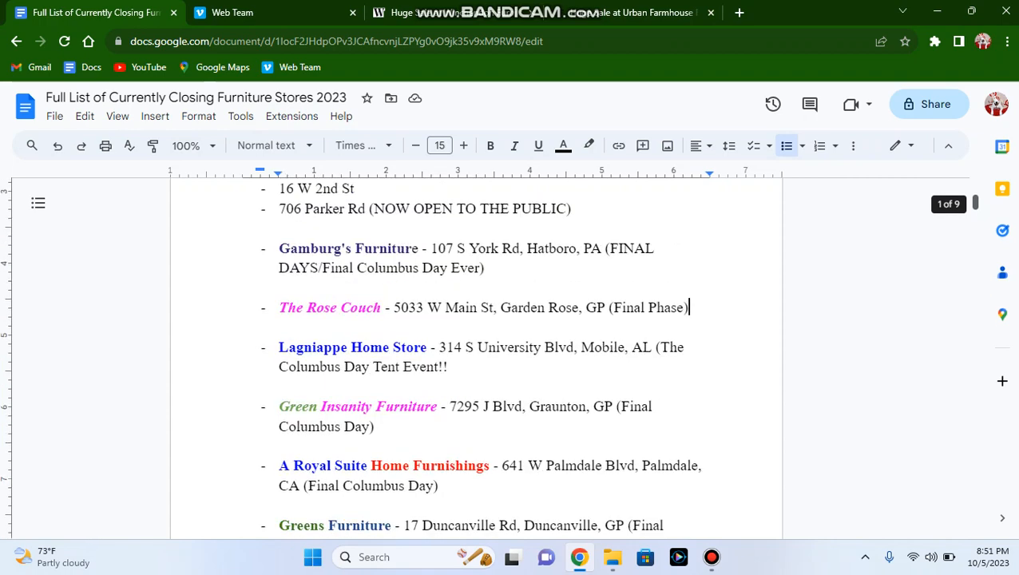
scroll("down", 3)
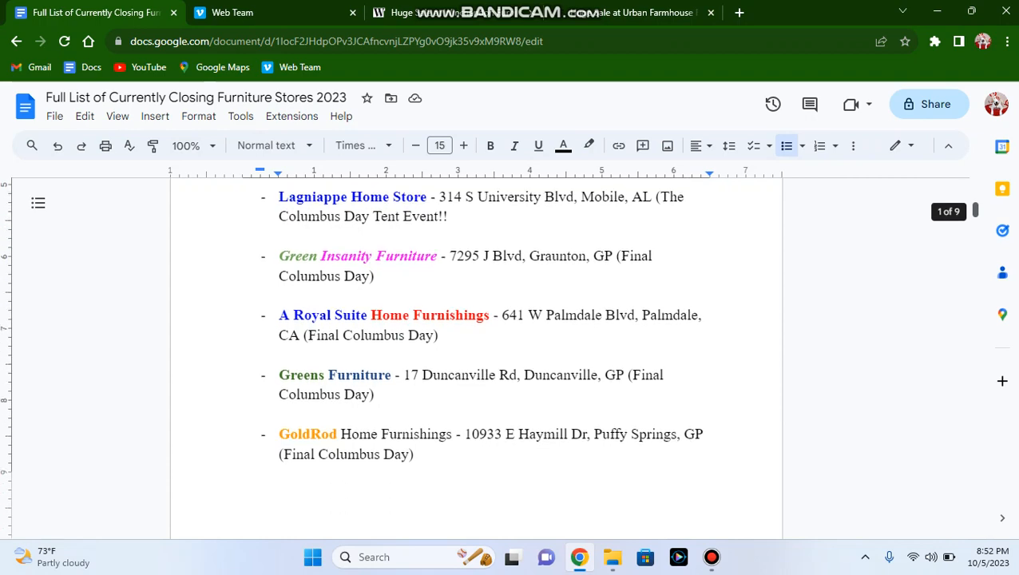
scroll("down", 3)
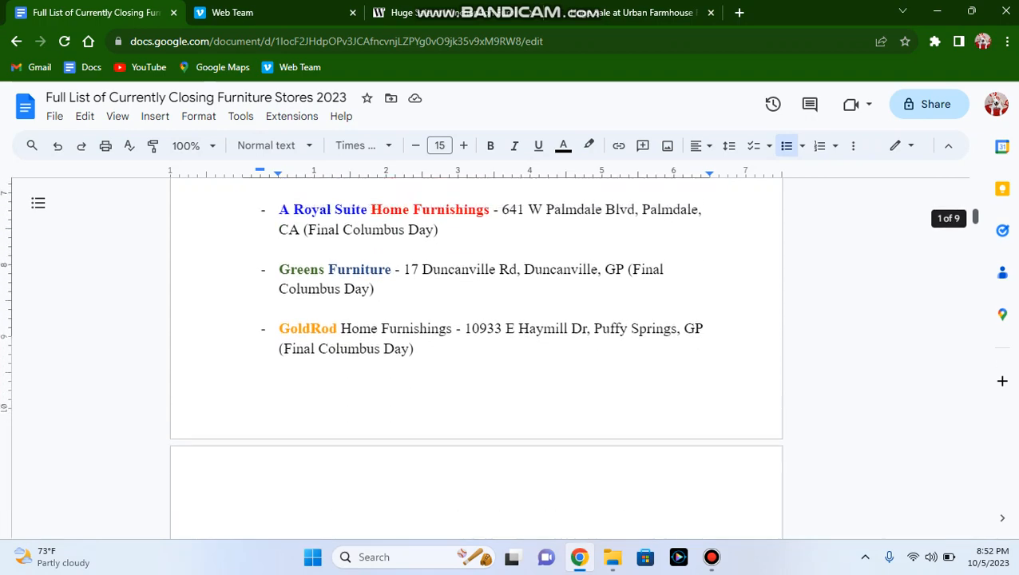
scroll("up", 3)
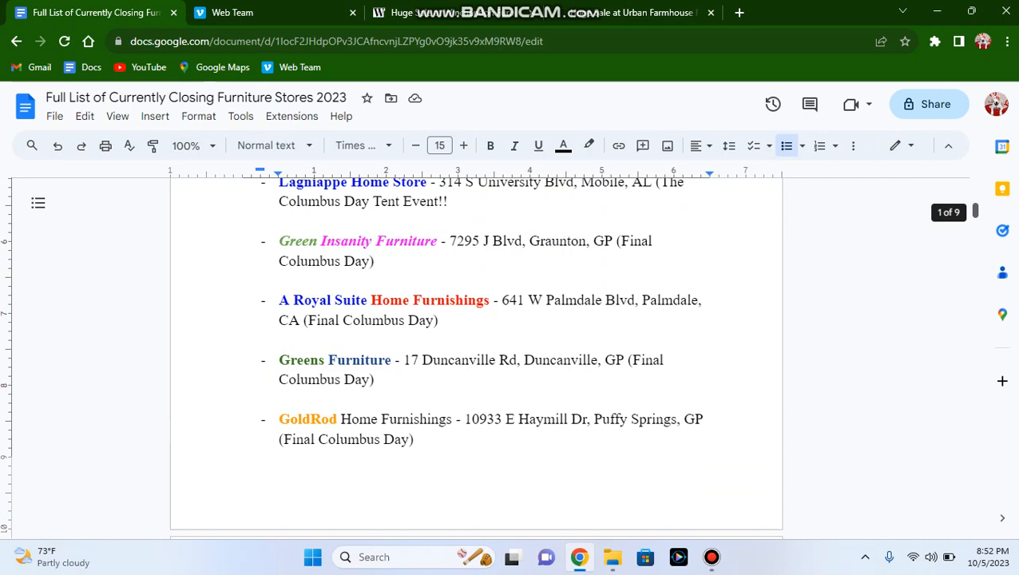
scroll("down", 3)
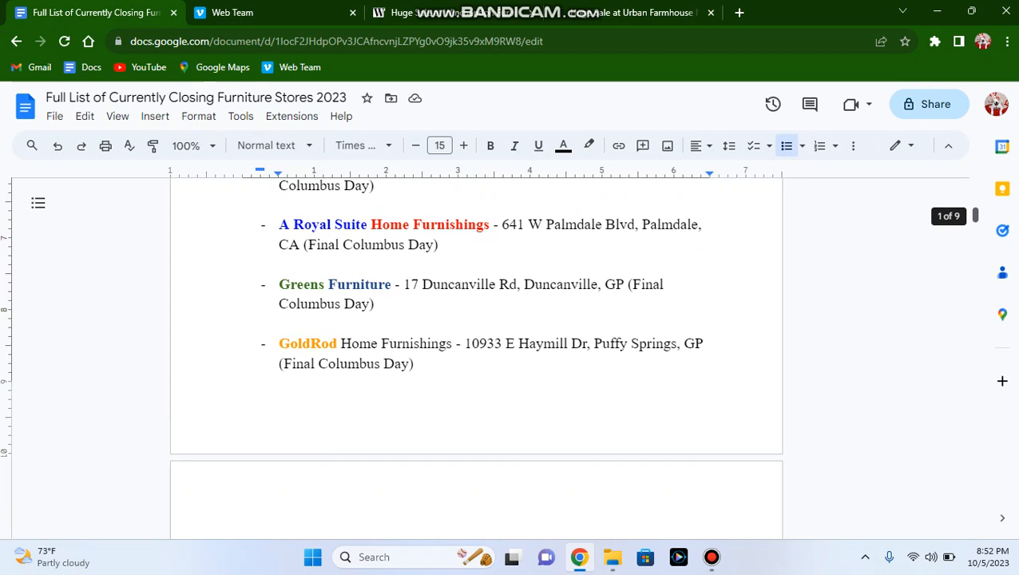
scroll("down", 3)
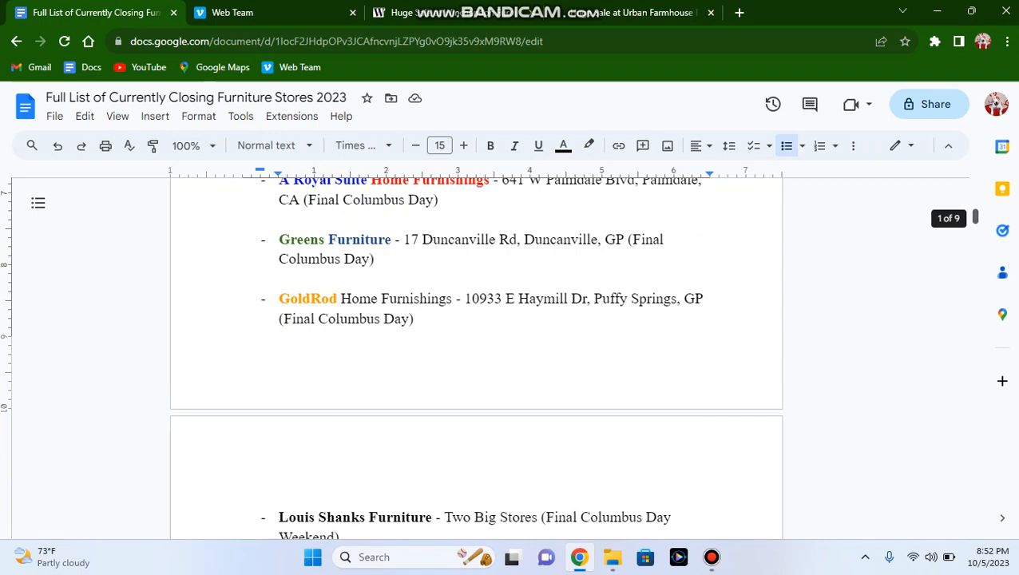
scroll("down", 3)
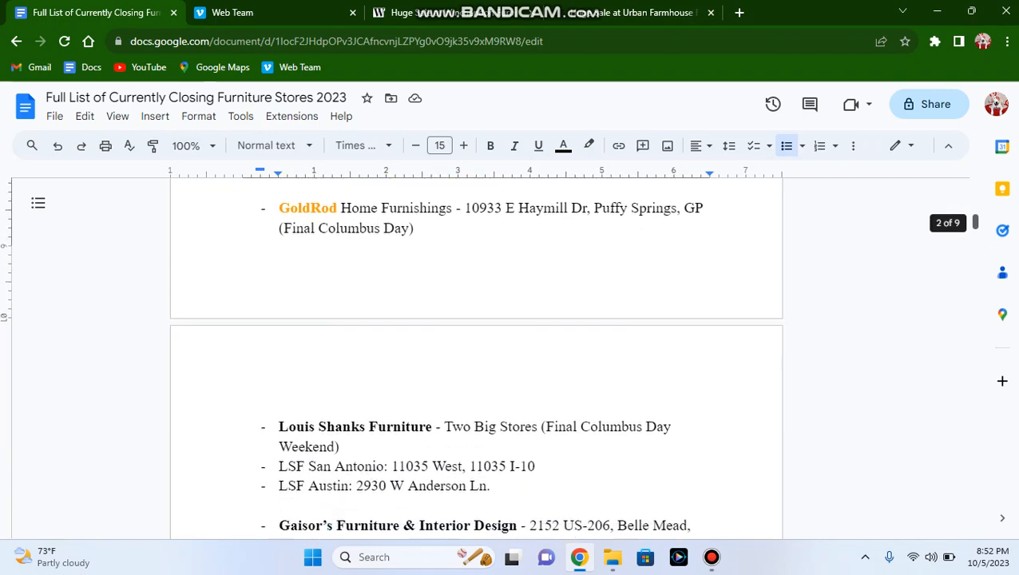
Remove the empty bulleted line below the Winchendon Furniture entry.
scroll("down", 3)
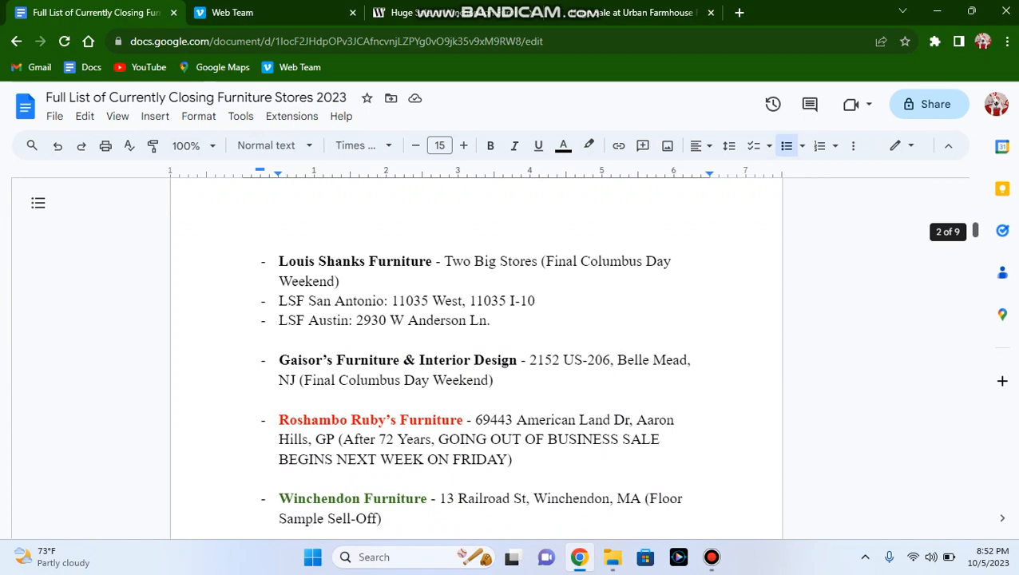
scroll("up", 3)
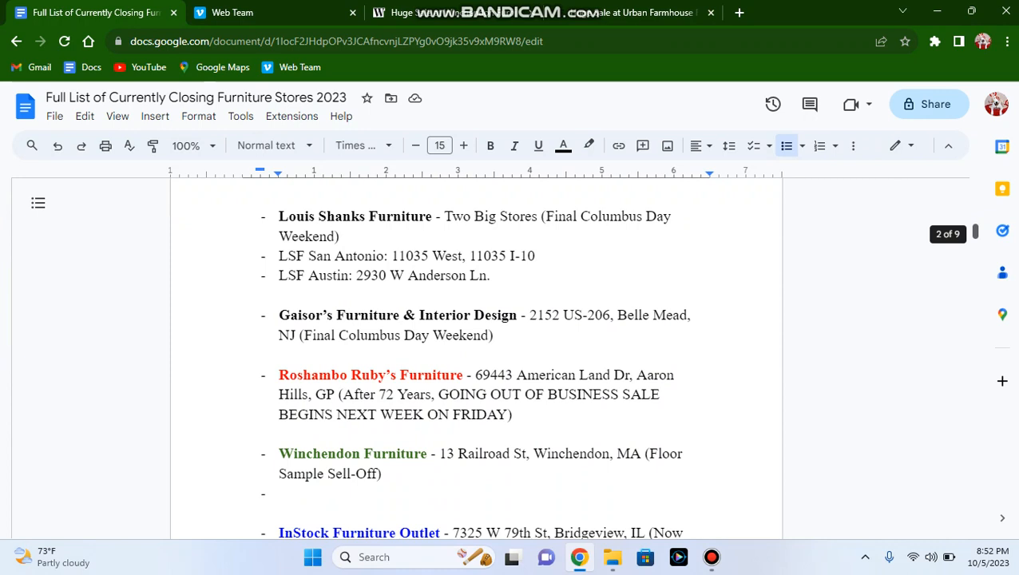
scroll("down", 3)
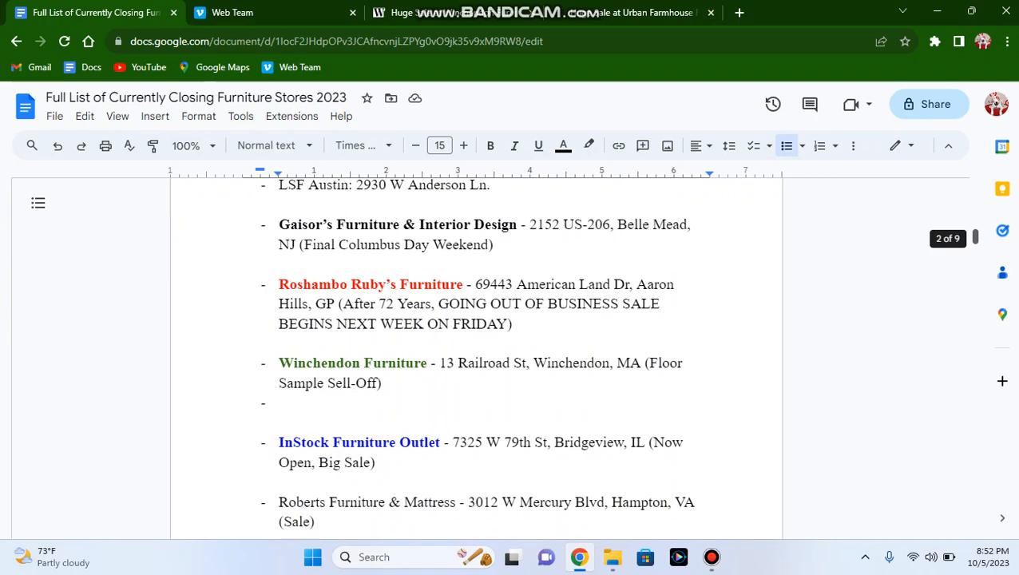
scroll("down", 3)
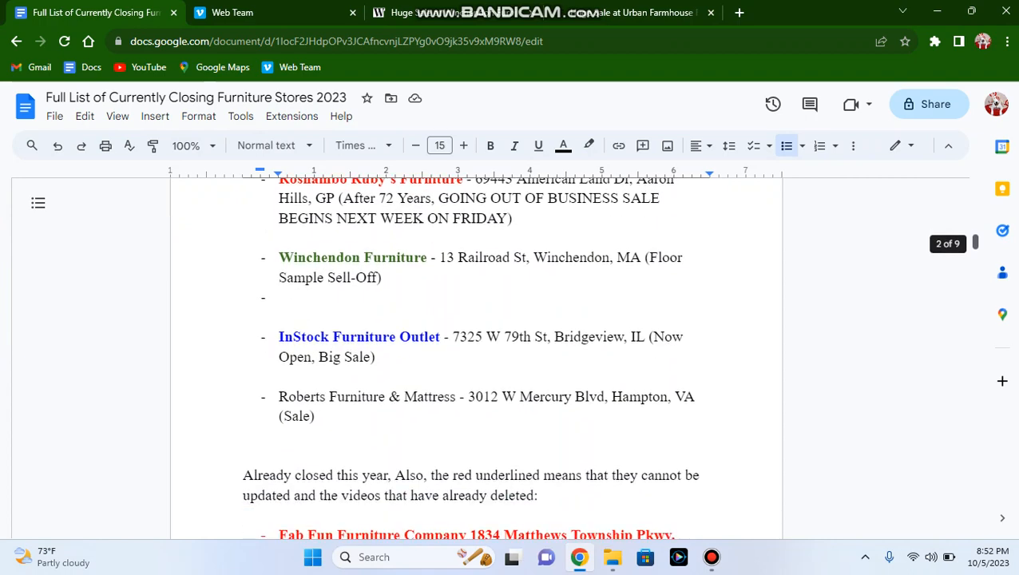
scroll("up", 3)
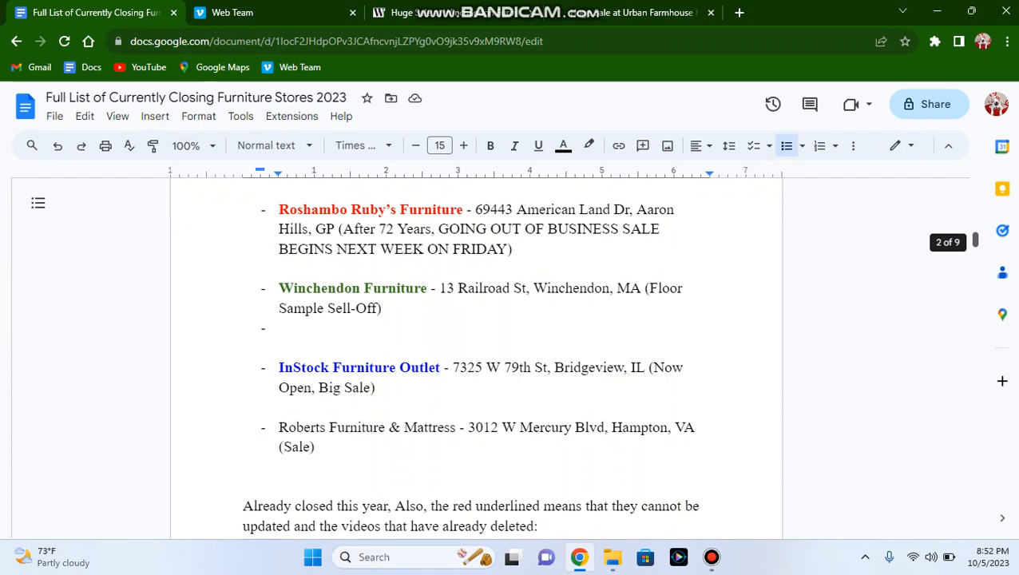
scroll("down", 3)
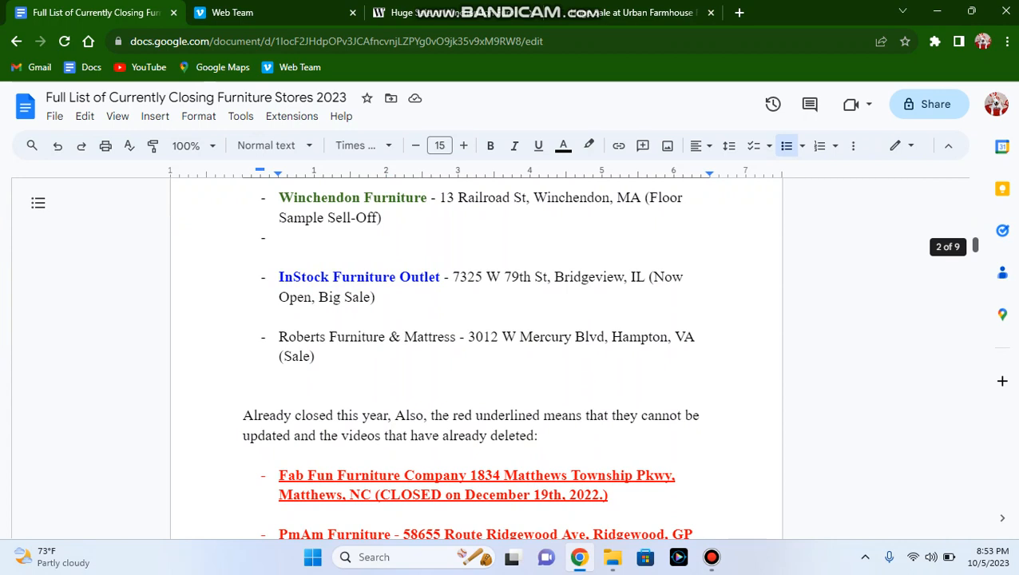
left_click(287, 237)
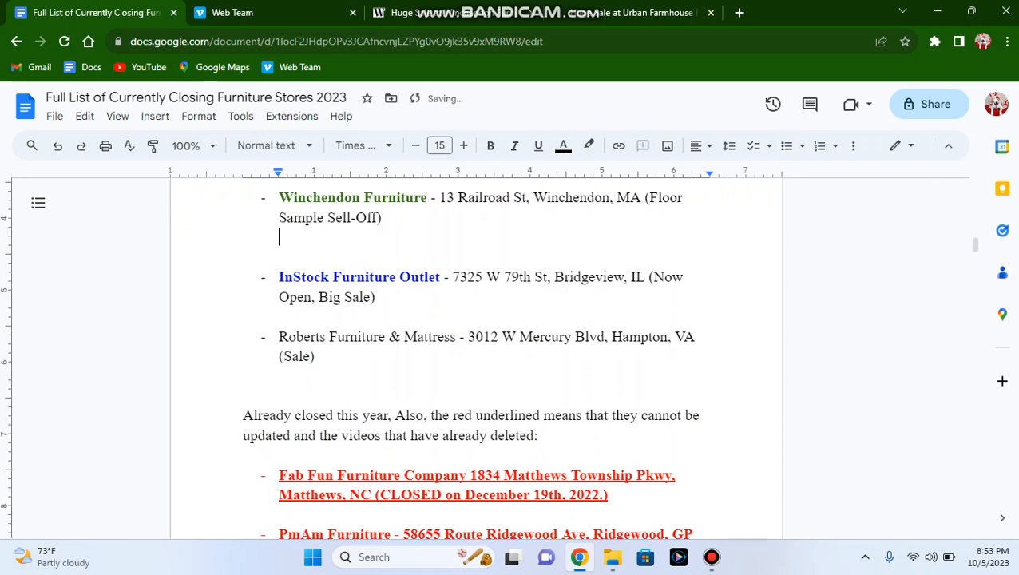
key("Return")
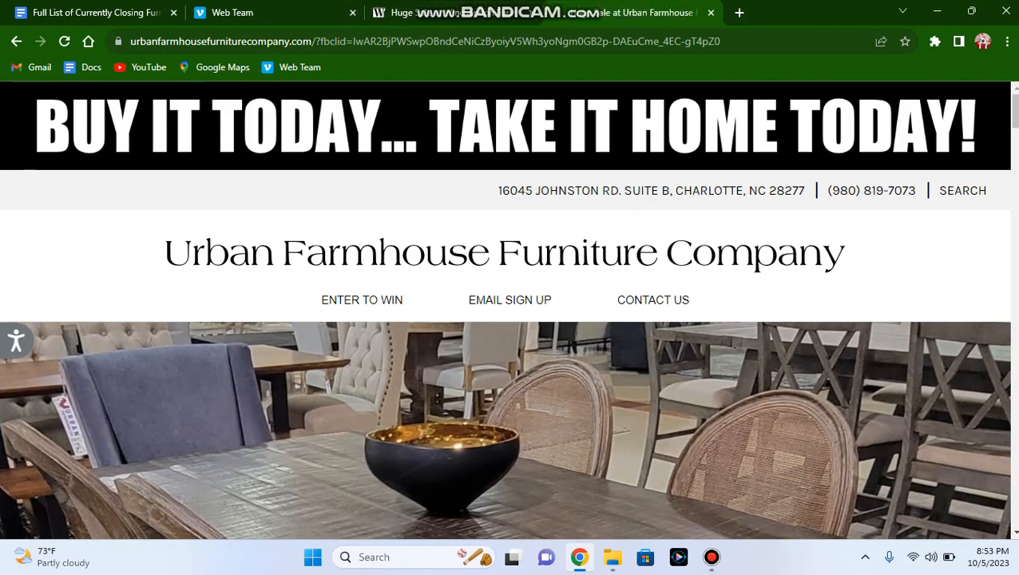
Scroll the Urban Farmhouse sale page down to its footer.
scroll("down", 3)
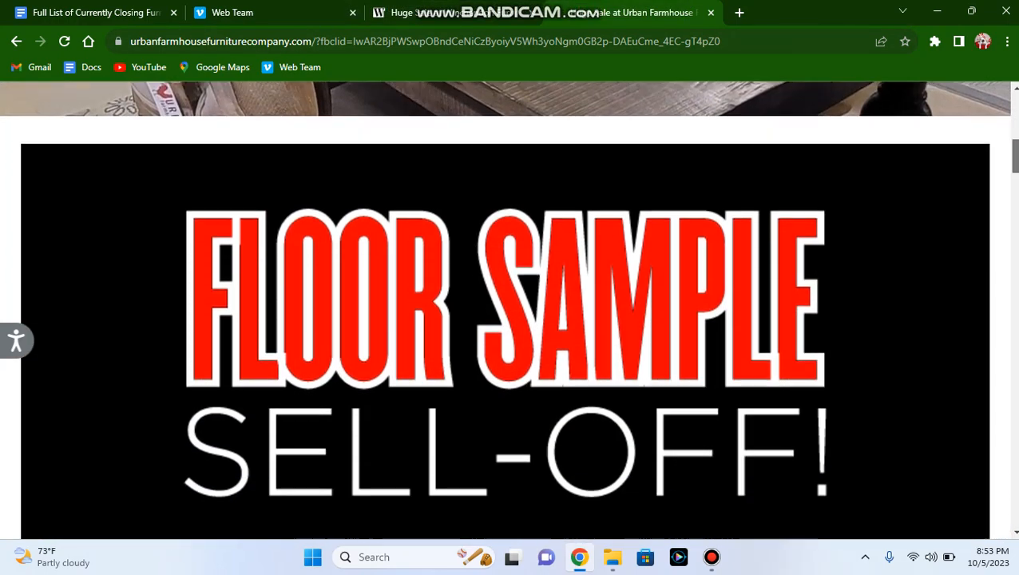
scroll("down", 3)
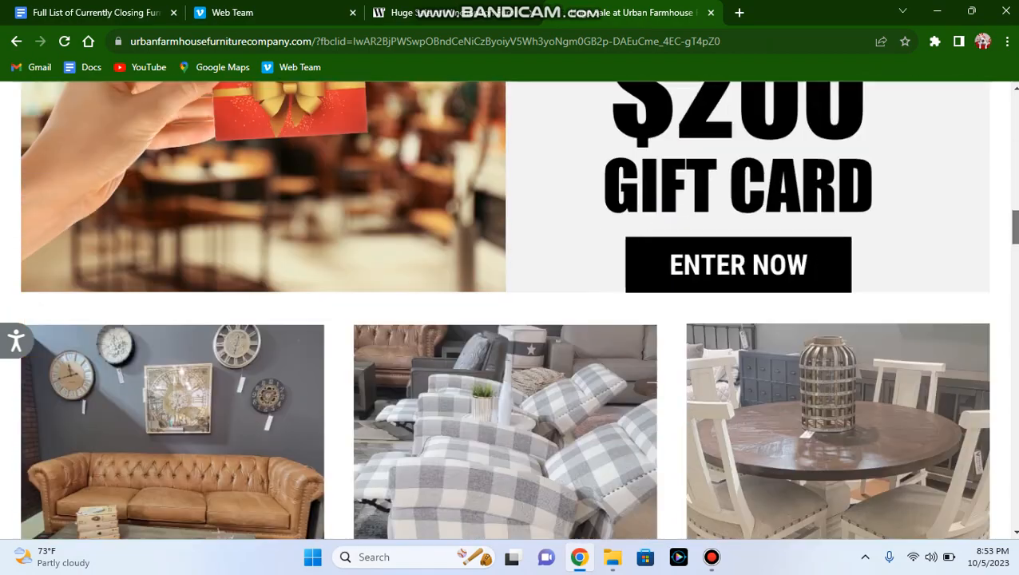
scroll("down", 3)
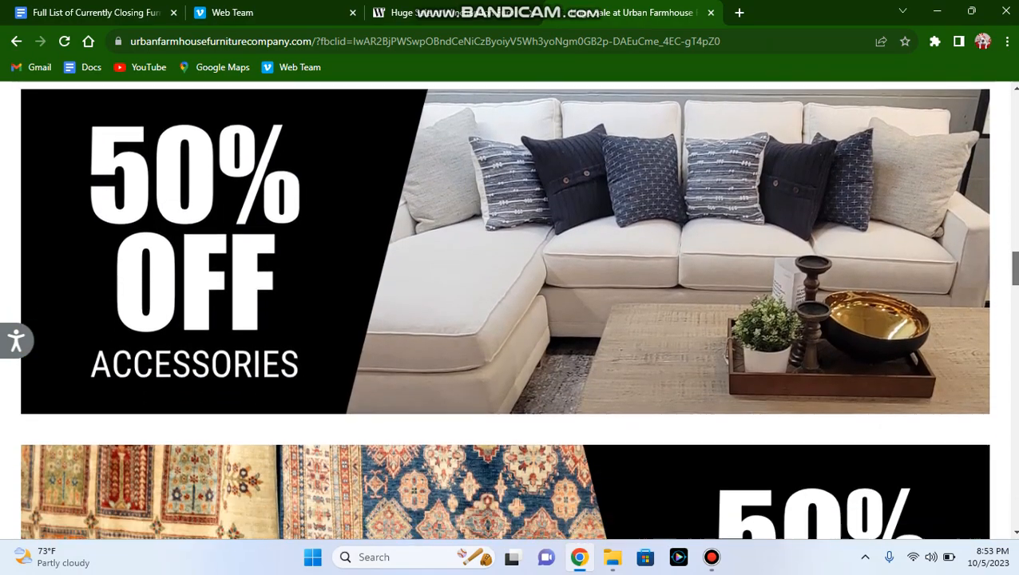
scroll("down", 3)
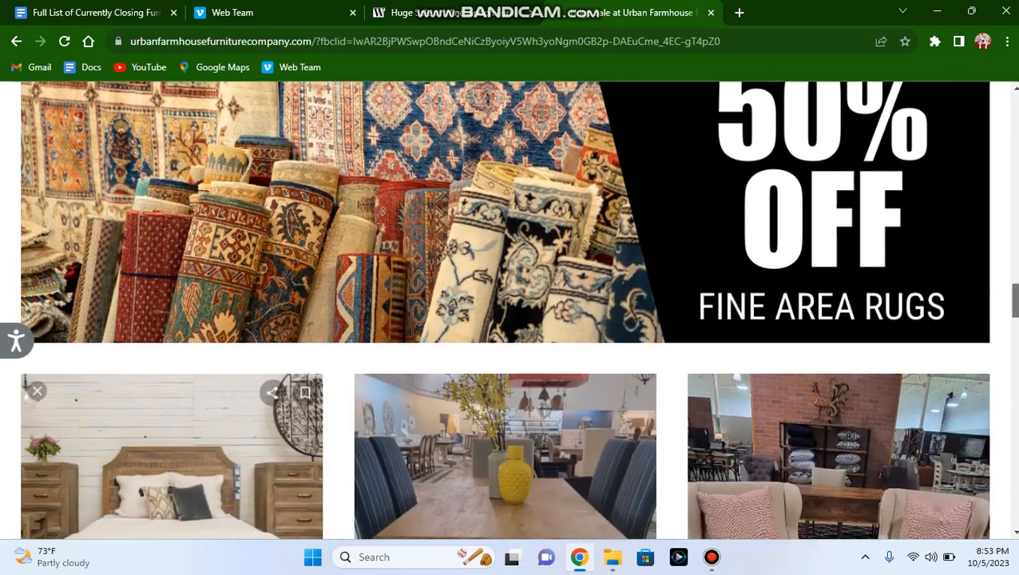
scroll("down", 3)
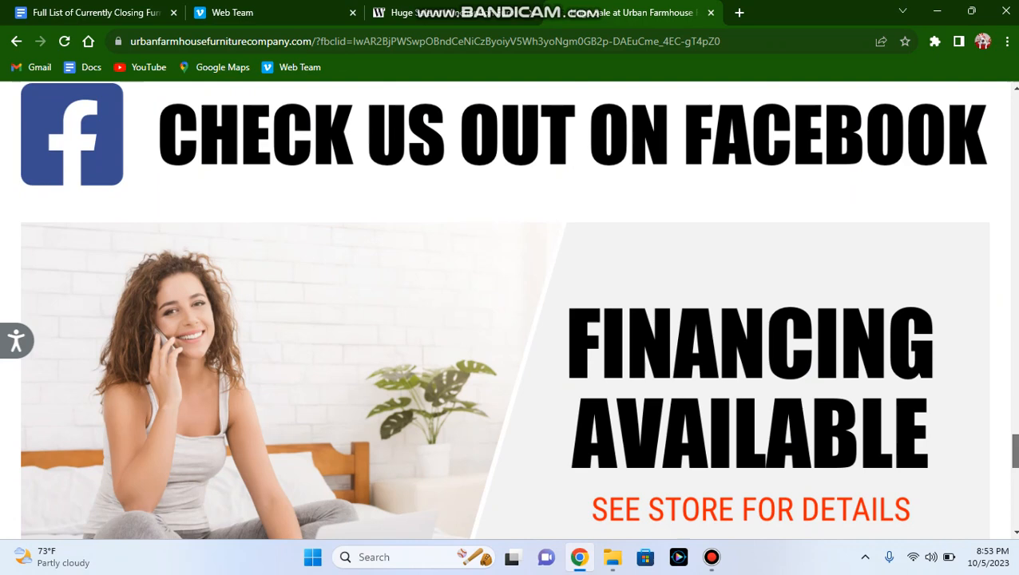
scroll("down", 3)
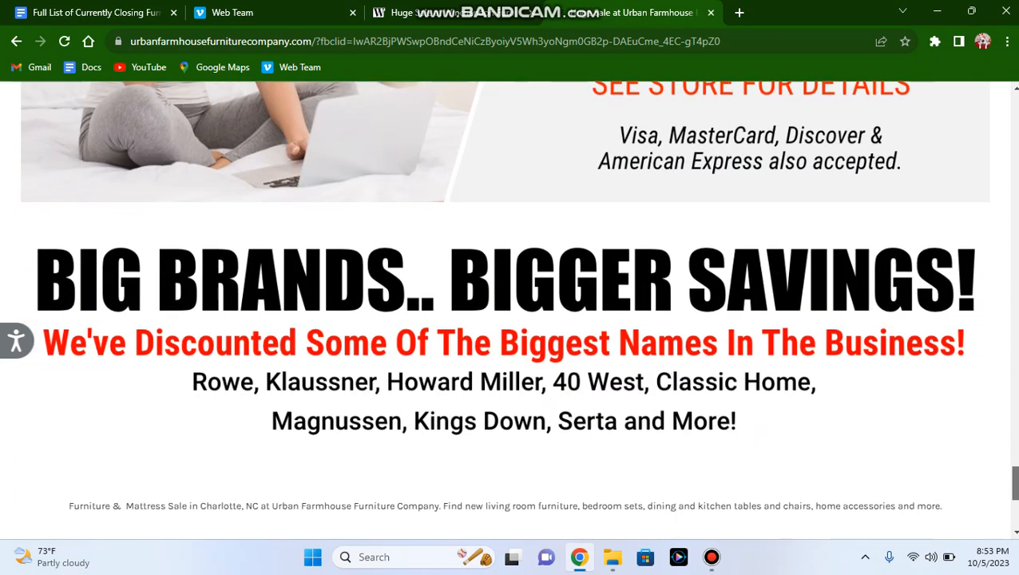
scroll("down", 3)
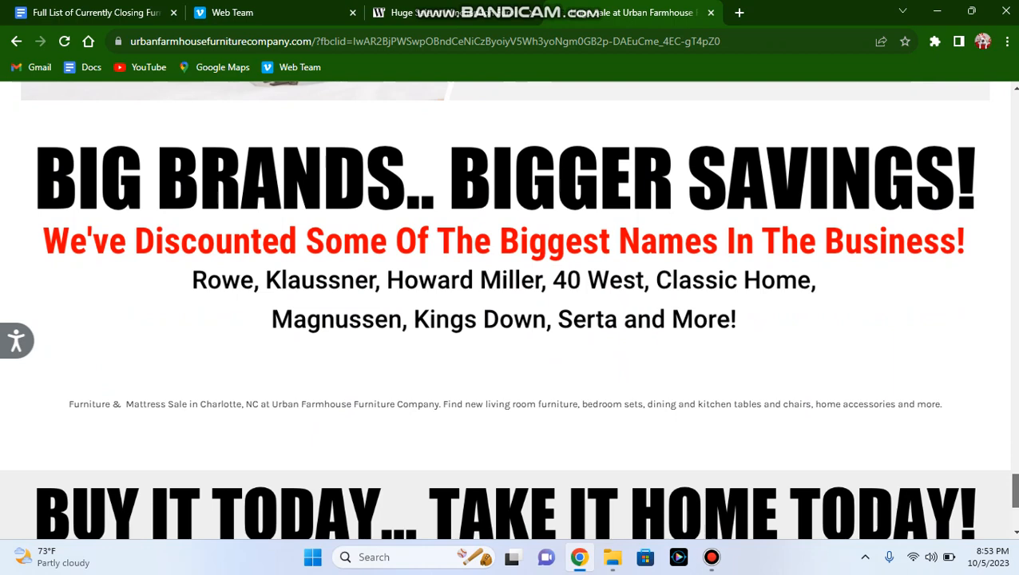
scroll("down", 3)
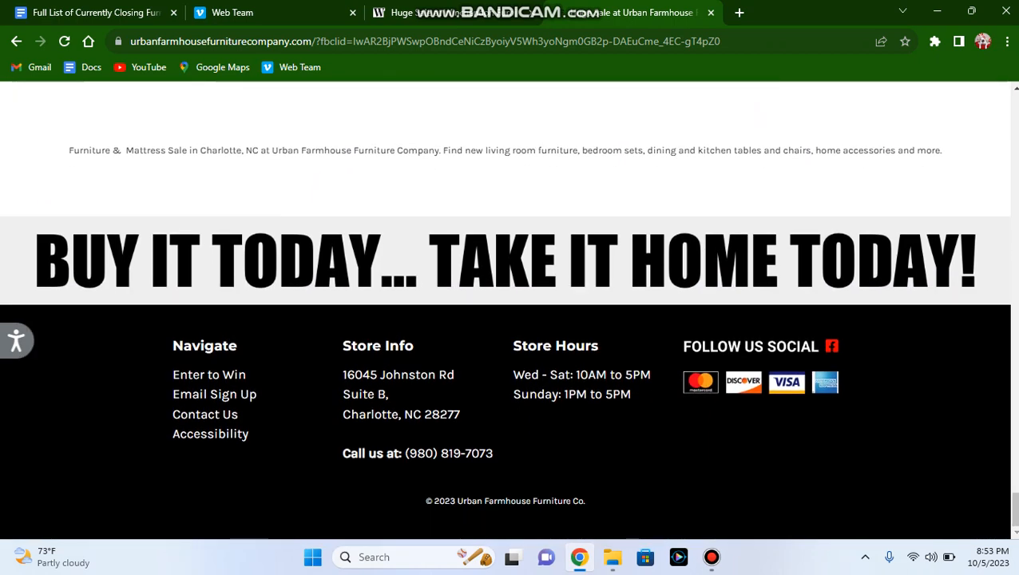
View the Contact Us page with the Charlotte address and hours, then return to the document.
left_click(204, 413)
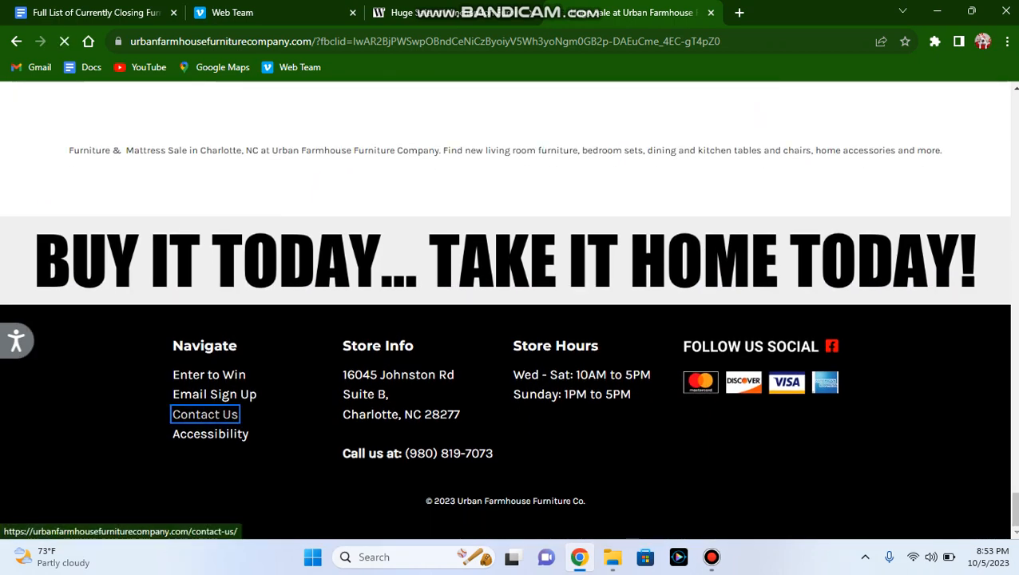
left_click(204, 413)
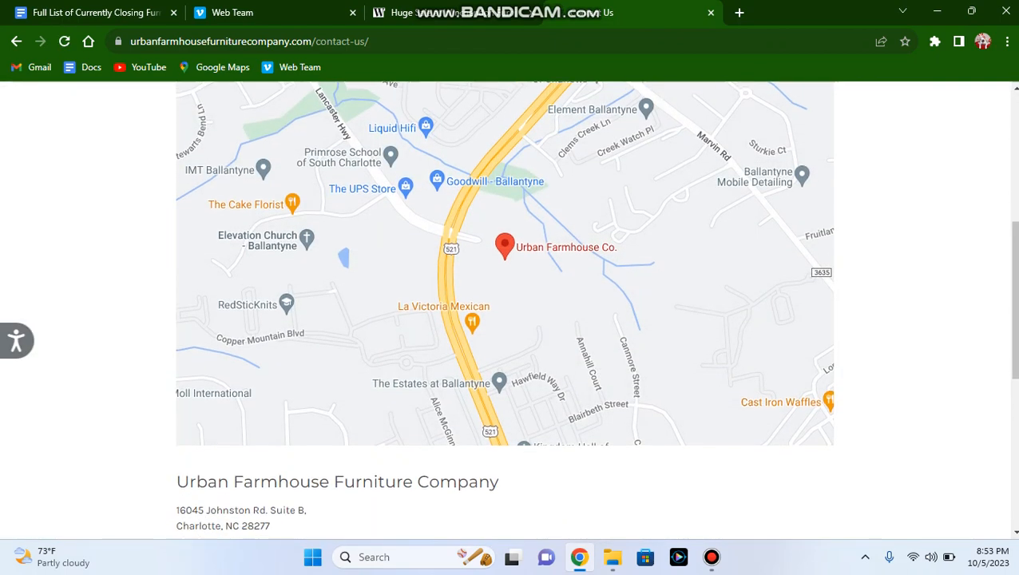
scroll("down", 3)
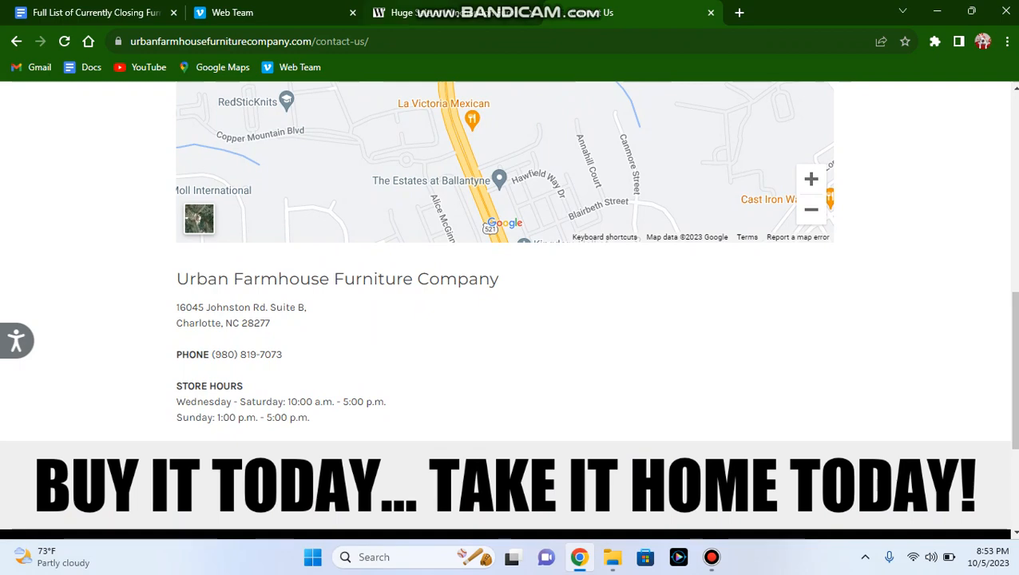
left_click(92, 13)
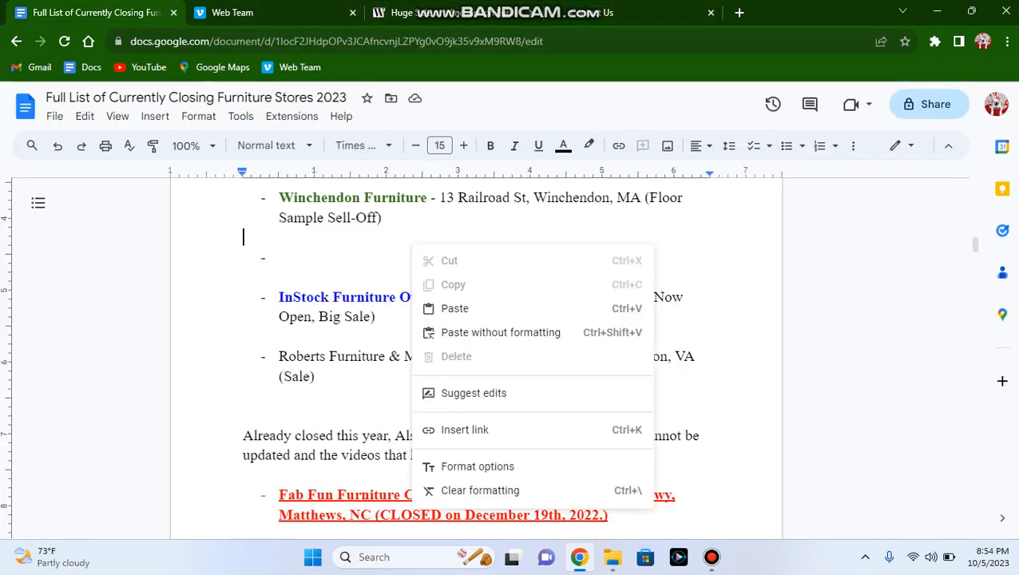
Add an 'Urban Farmhouse Furniture Company -' bullet below Winchendon Furniture, replacing a bad paste.
left_click(454, 309)
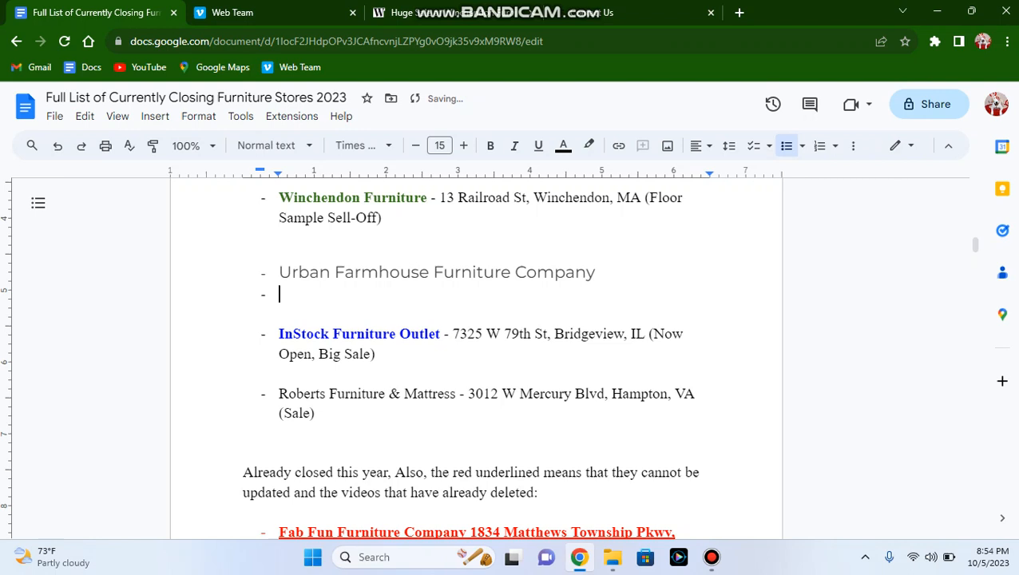
key("backspace")
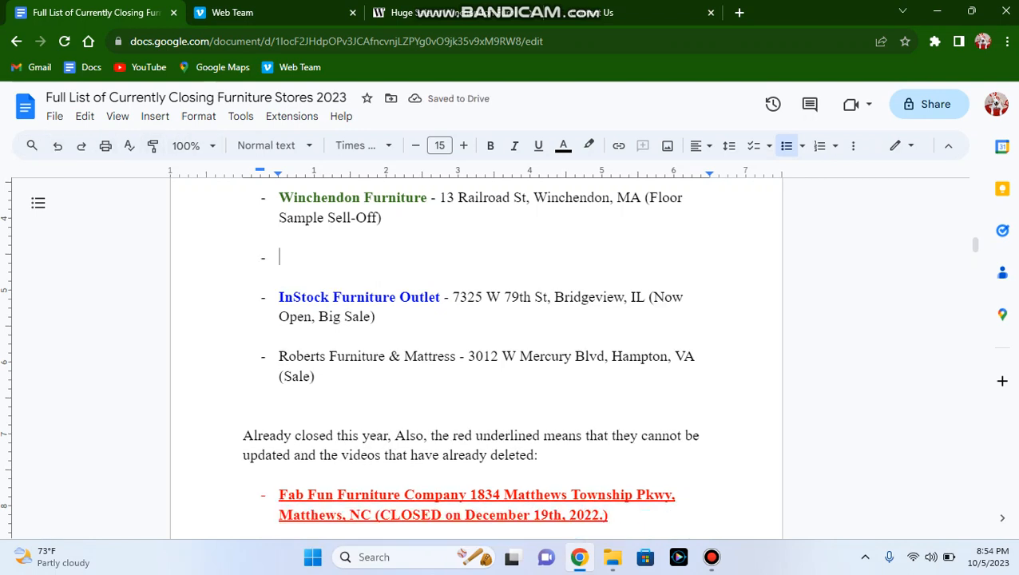
type("Urban Farmhouse Furniture Company")
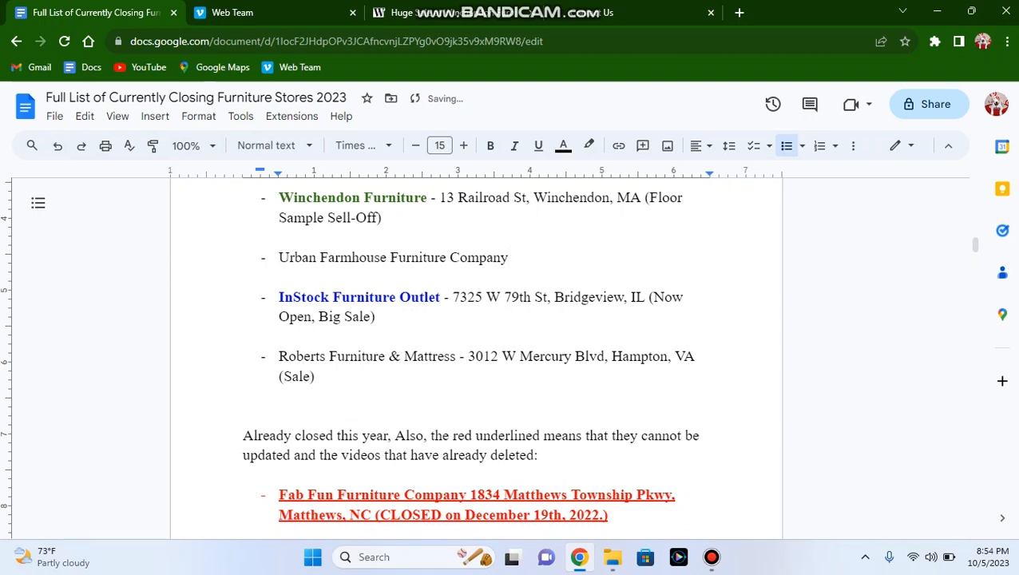
type("-")
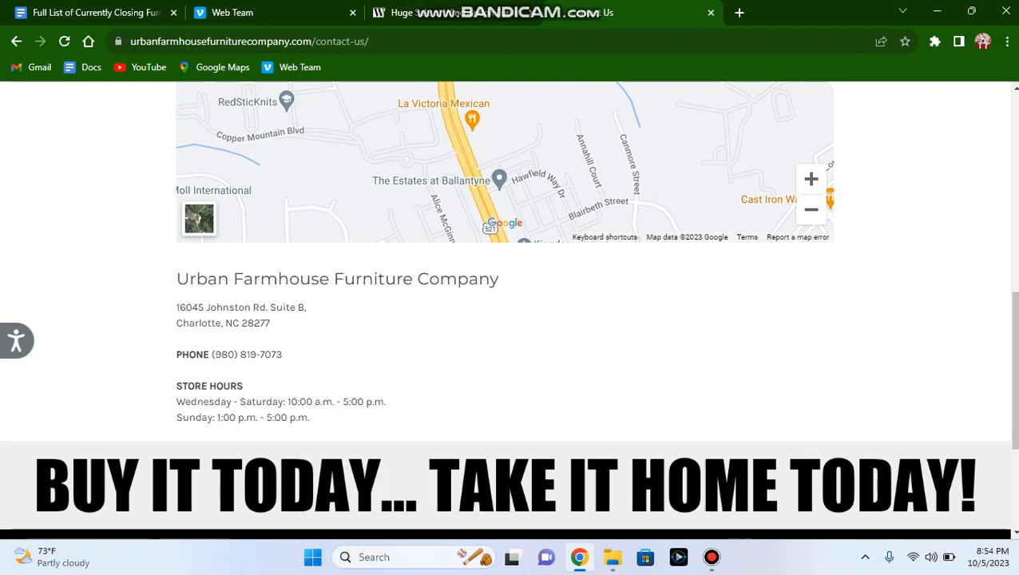
Paste the store's Charlotte street address after the company name.
left_click(95, 13)
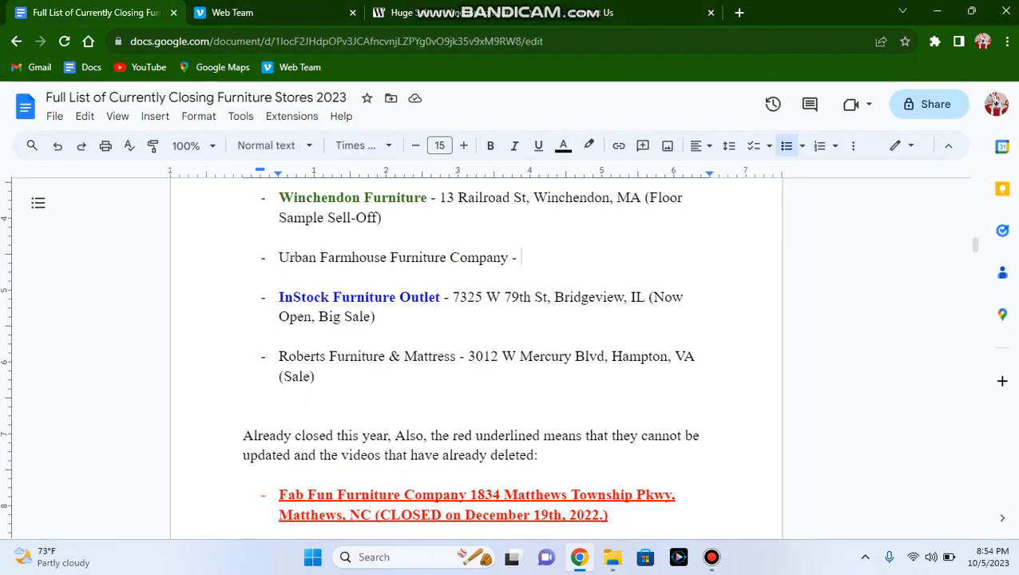
right_click(520, 256)
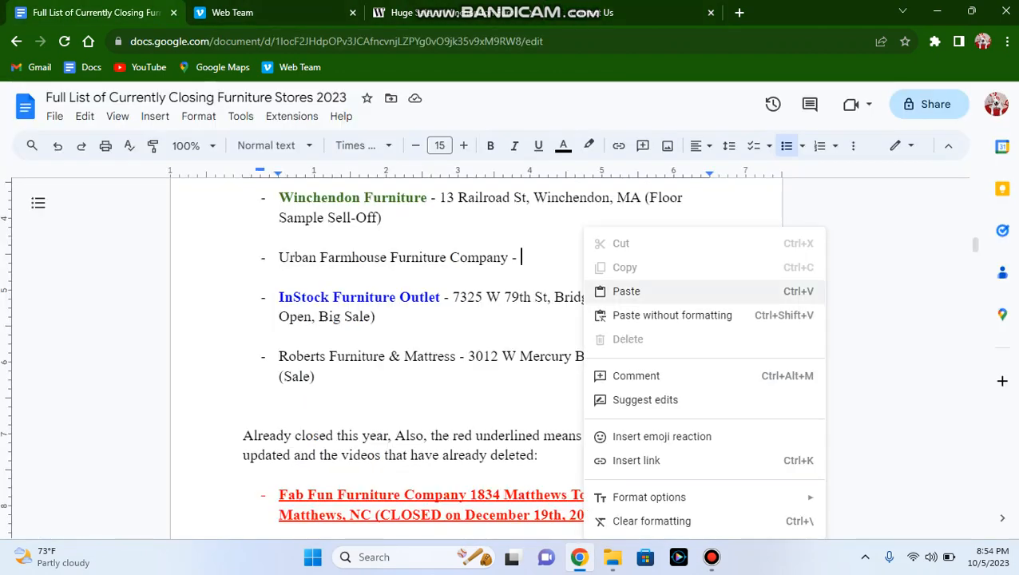
left_click(626, 291)
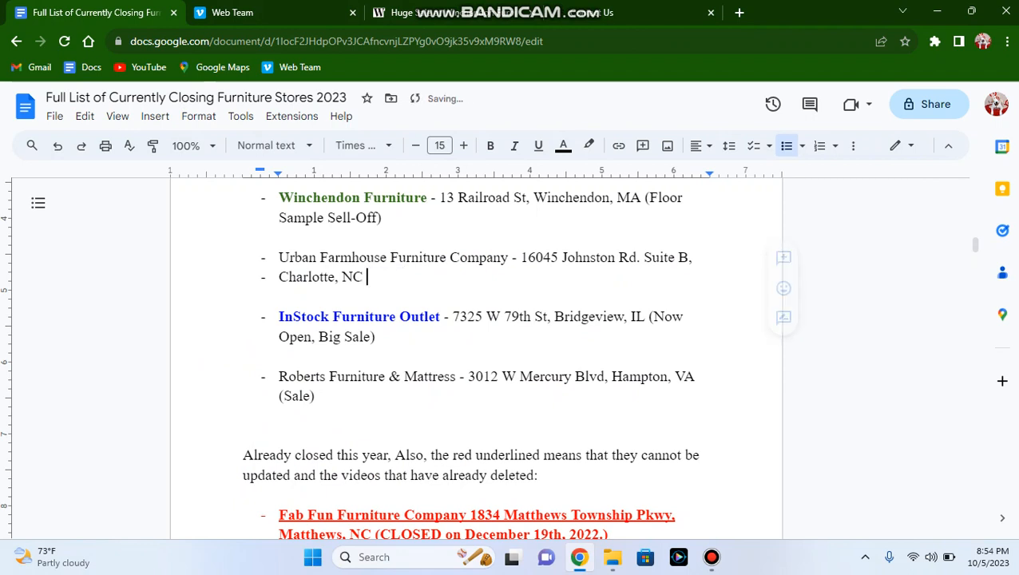
Append the note '(Floor Sample Sell-Off)' to the Urban Farmhouse entry.
type("(")
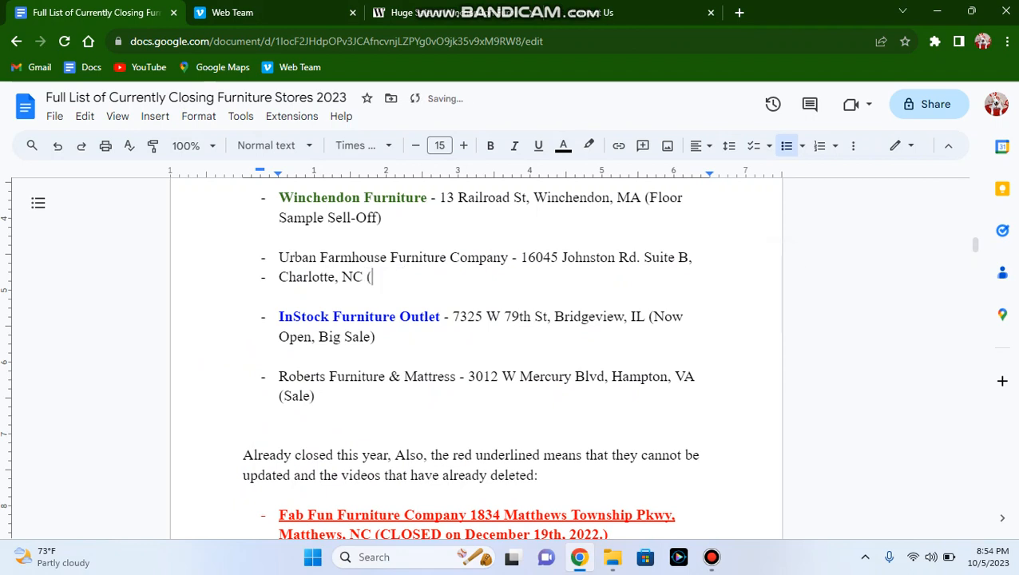
type("Floor S")
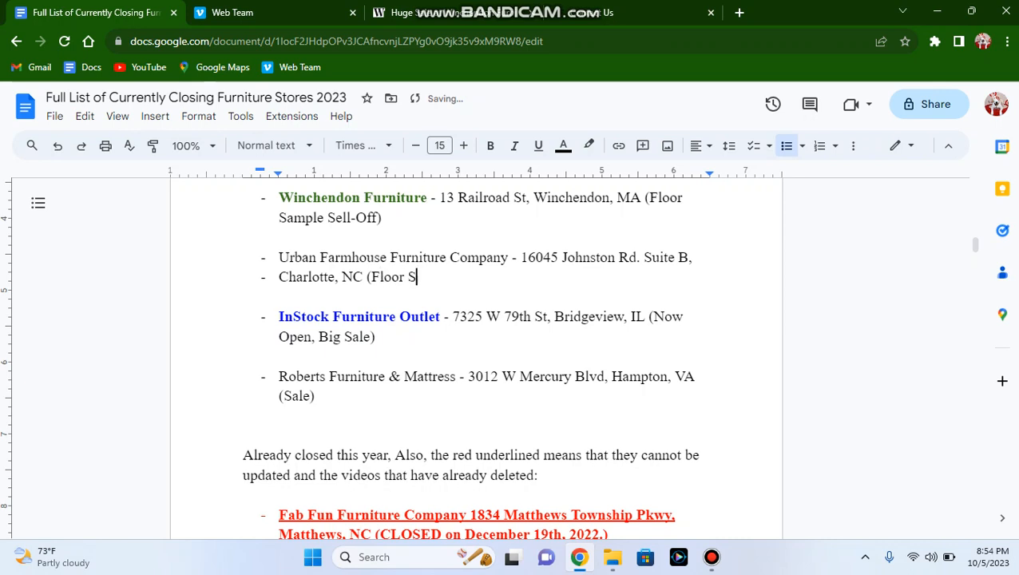
type("ample")
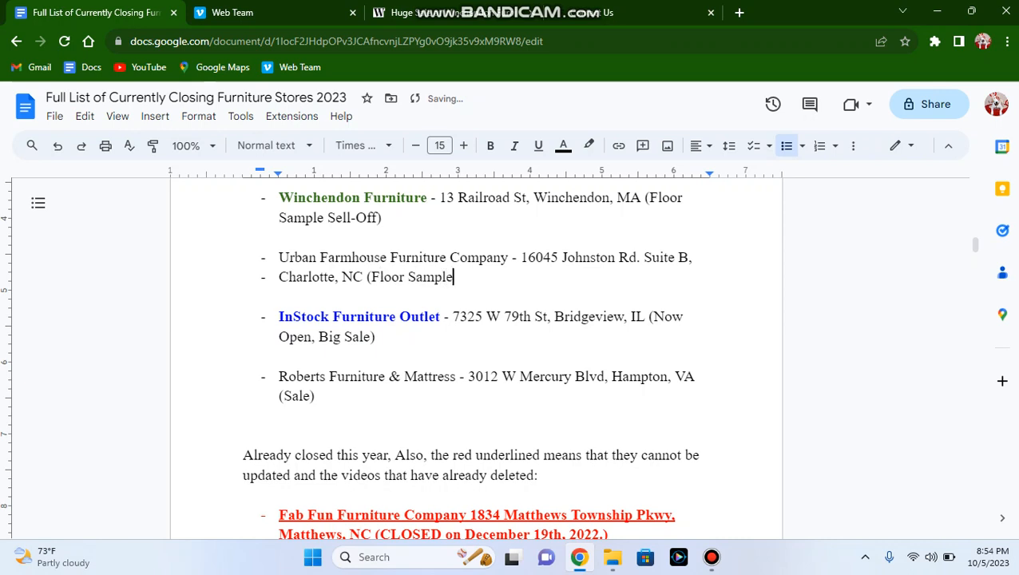
type("Sell-Off")
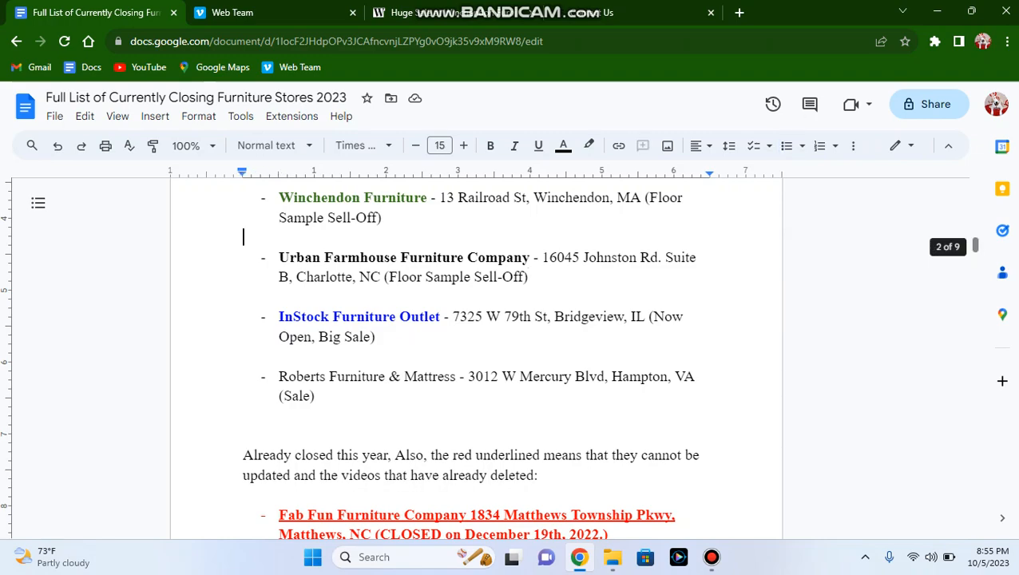
scroll("down", 3)
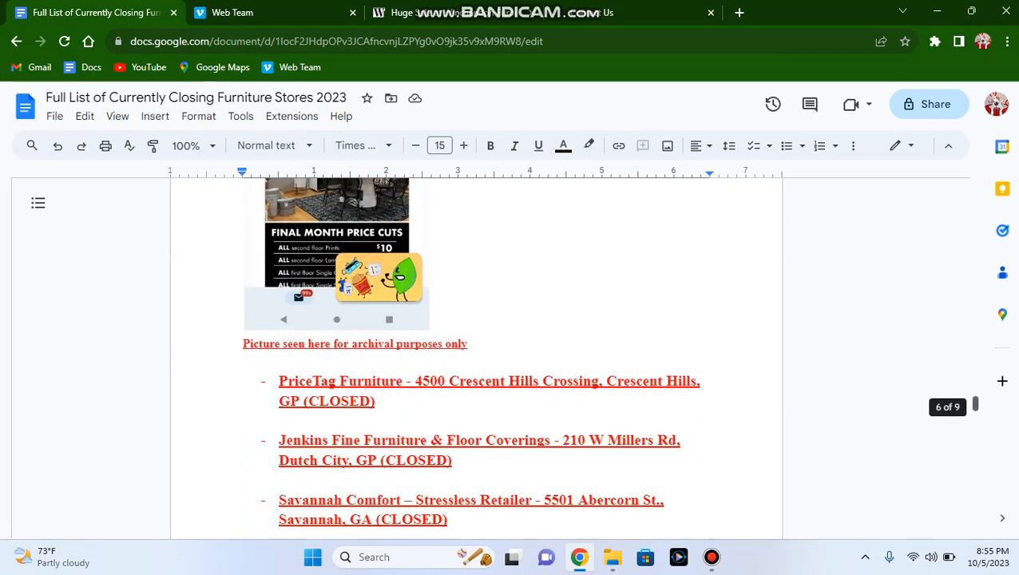
scroll("down", 3)
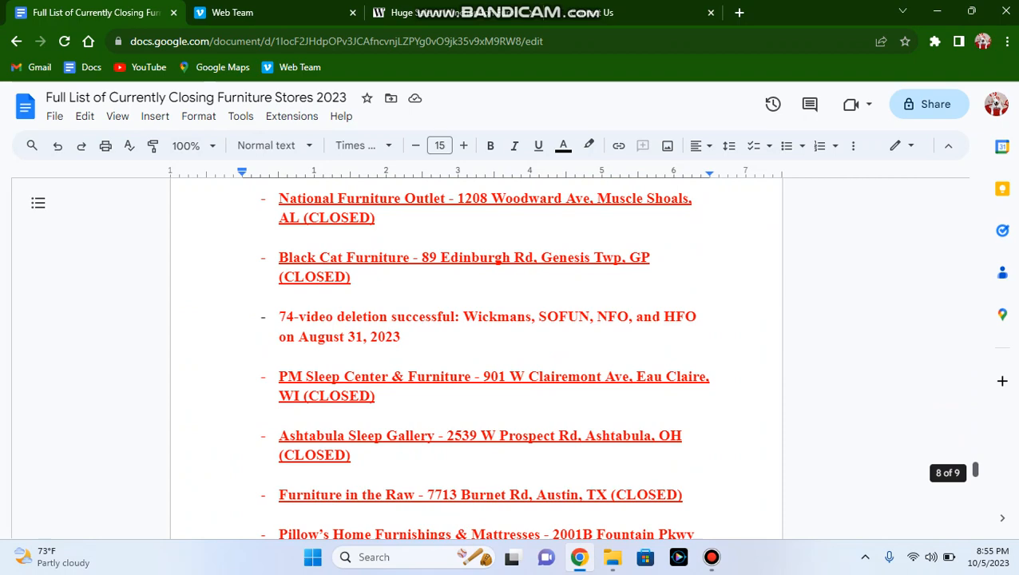
scroll("down", 3)
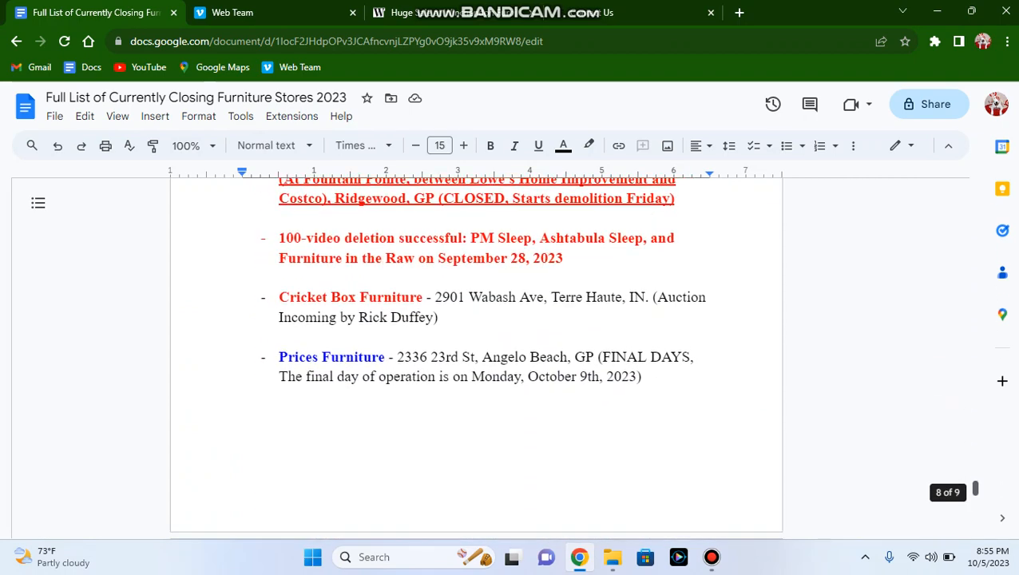
scroll("down", 3)
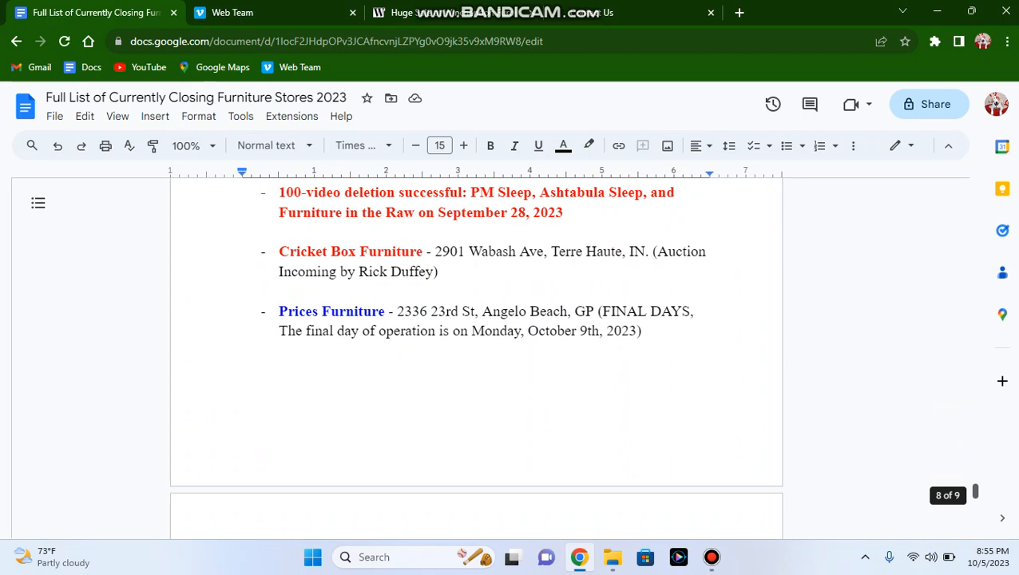
scroll("down", 3)
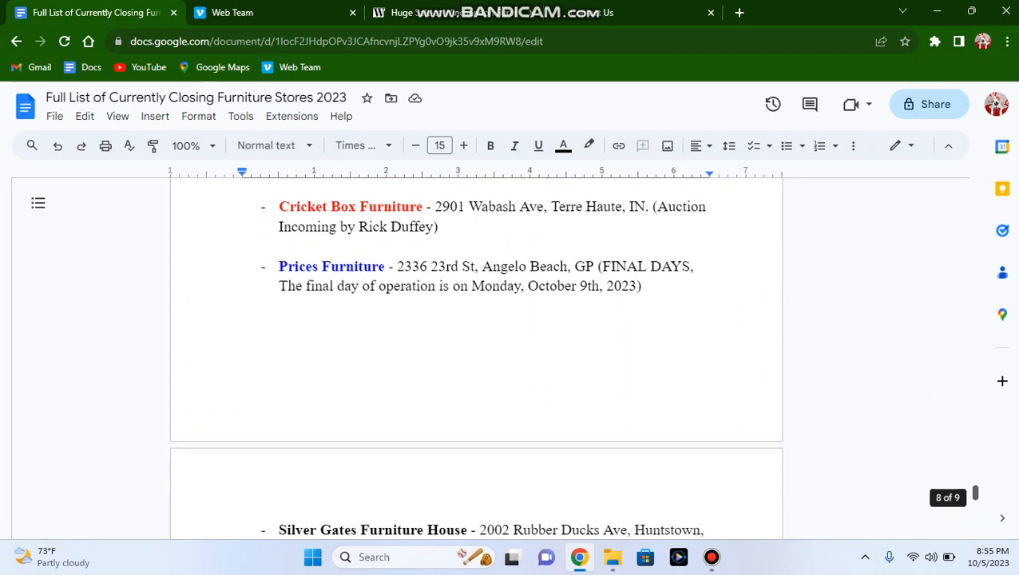
scroll("down", 3)
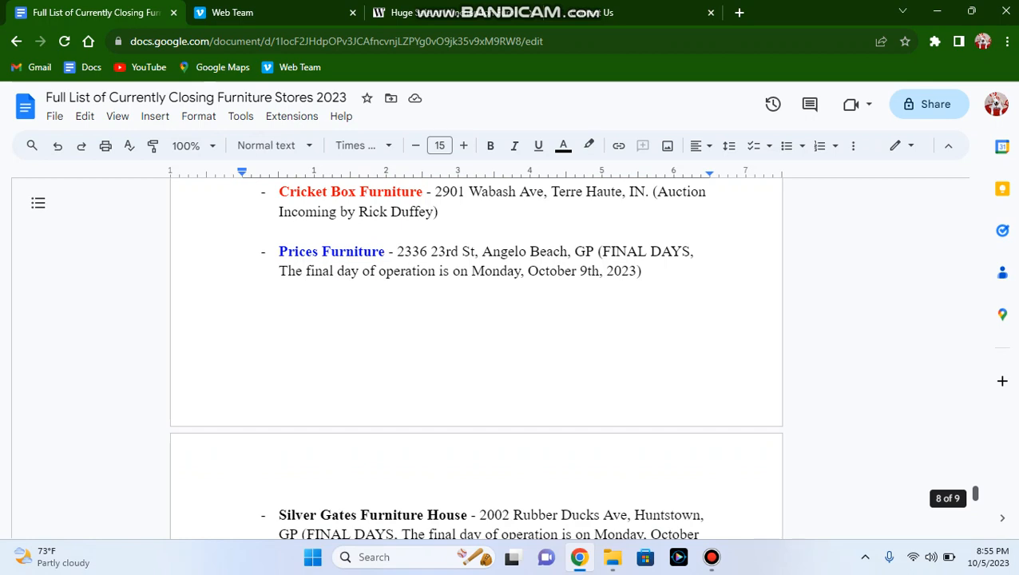
scroll("down", 3)
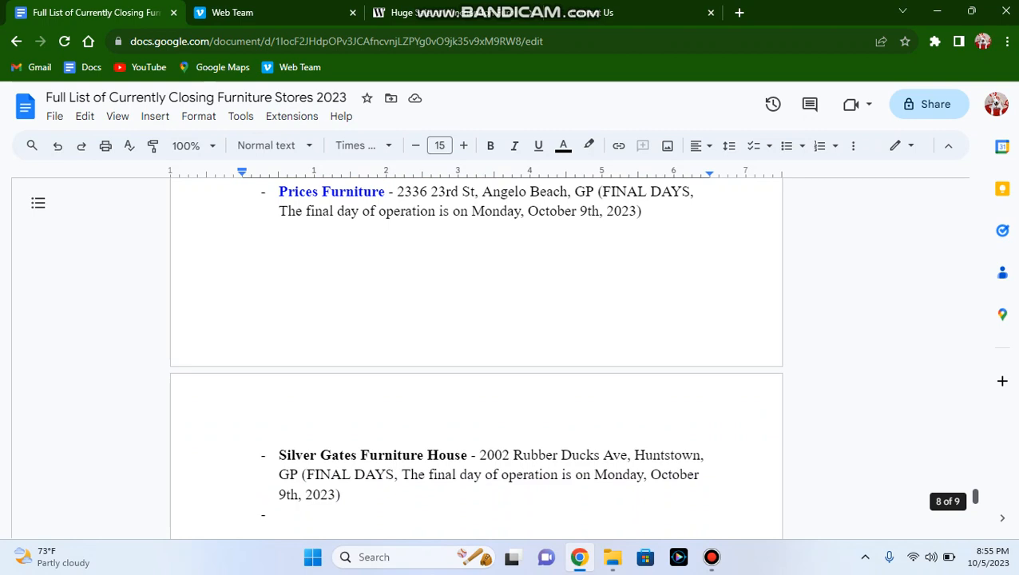
scroll("down", 3)
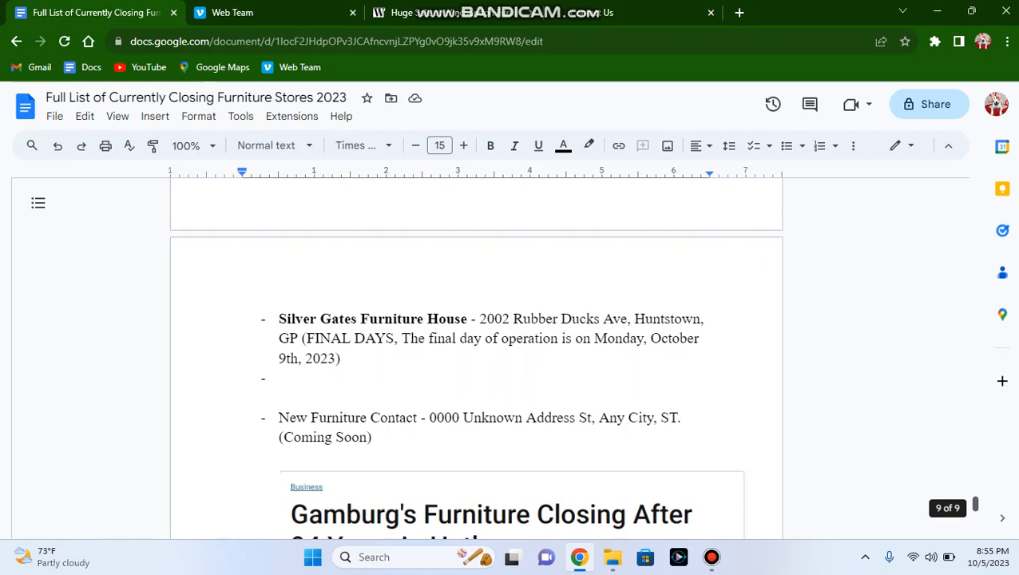
scroll("up", 3)
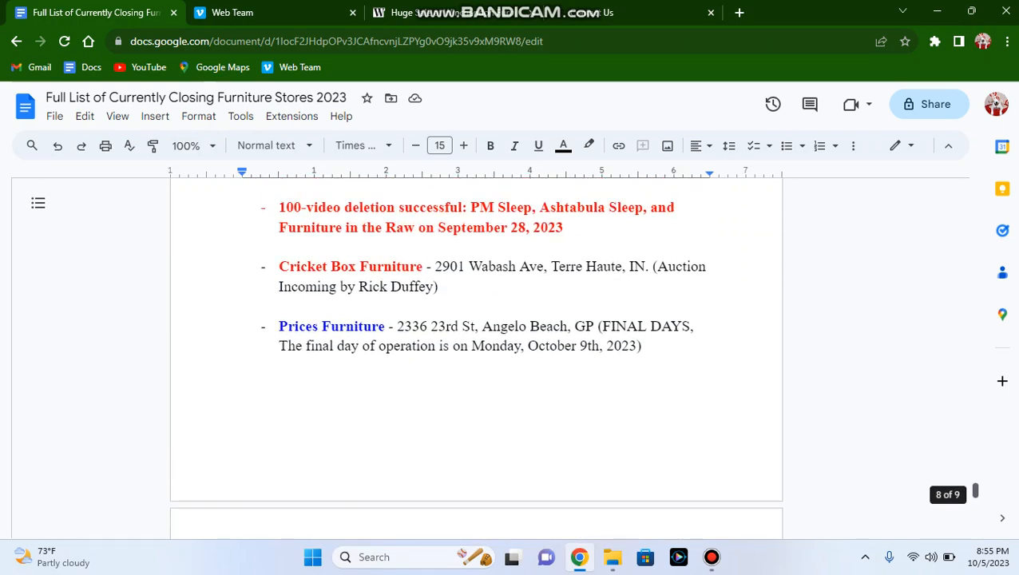
scroll("up", 3)
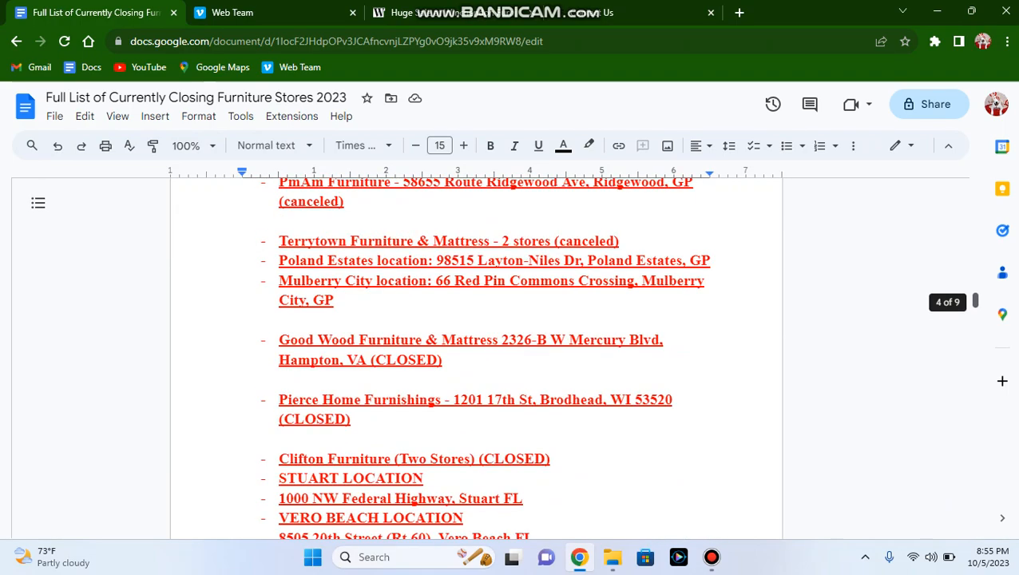
scroll("up", 3)
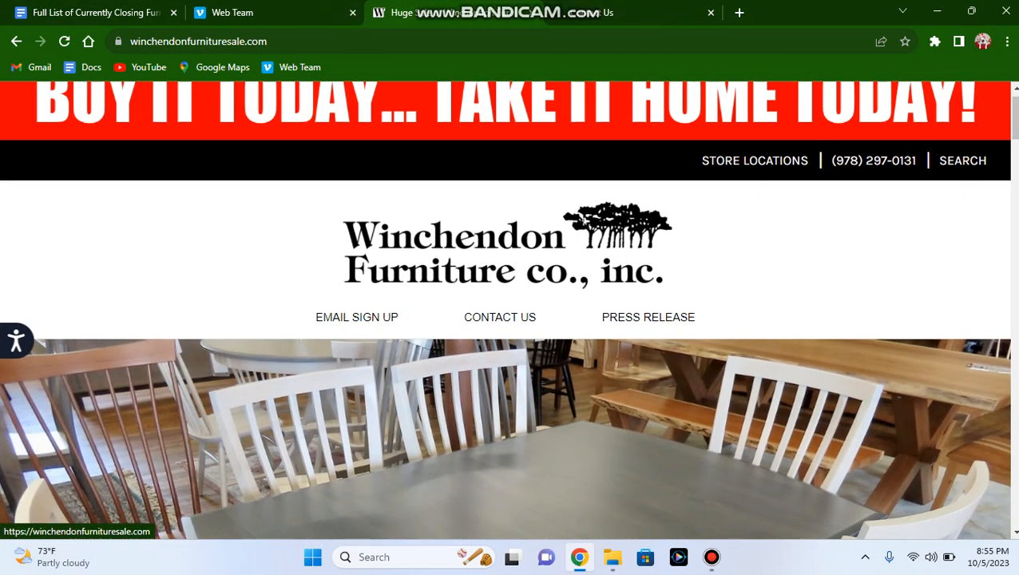
Scroll the Winchendon Furniture homepage through its sections down to the store-info footer.
scroll("down", 3)
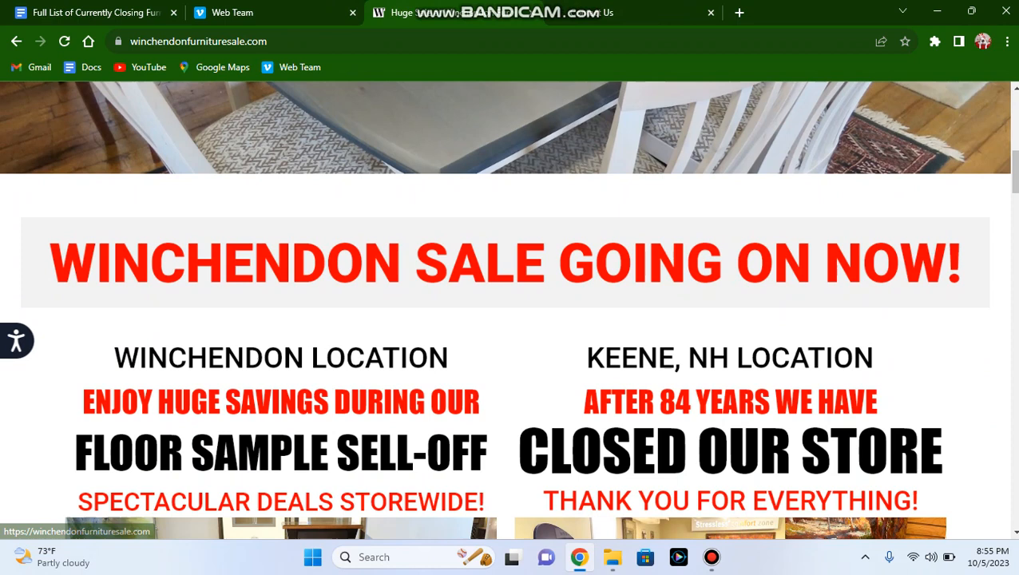
scroll("down", 3)
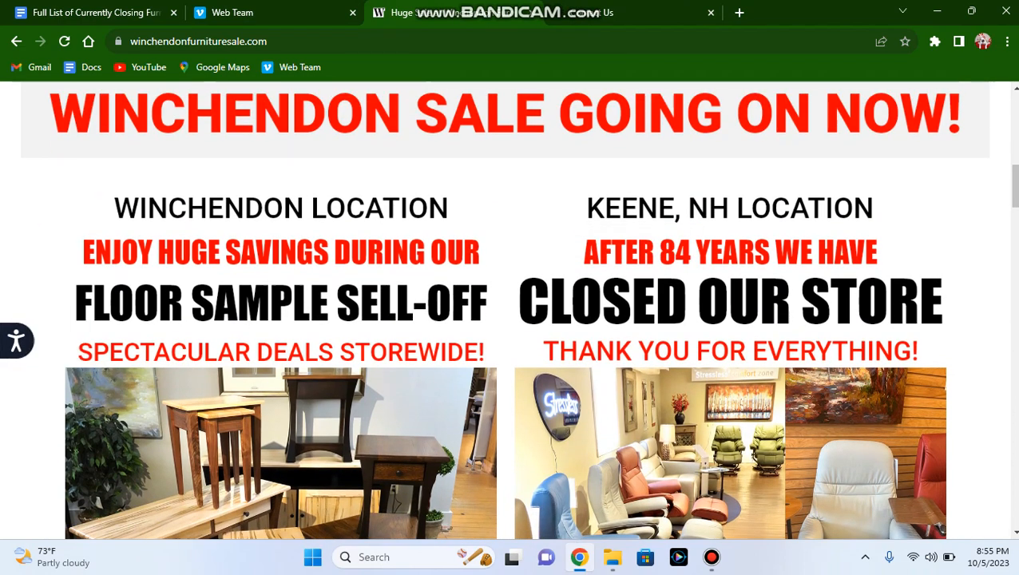
scroll("down", 3)
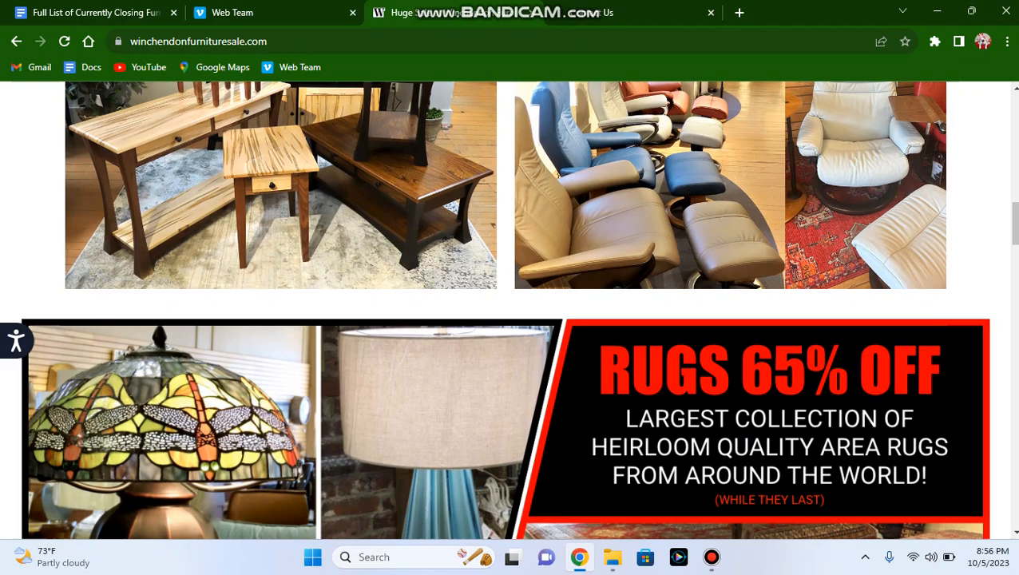
scroll("down", 3)
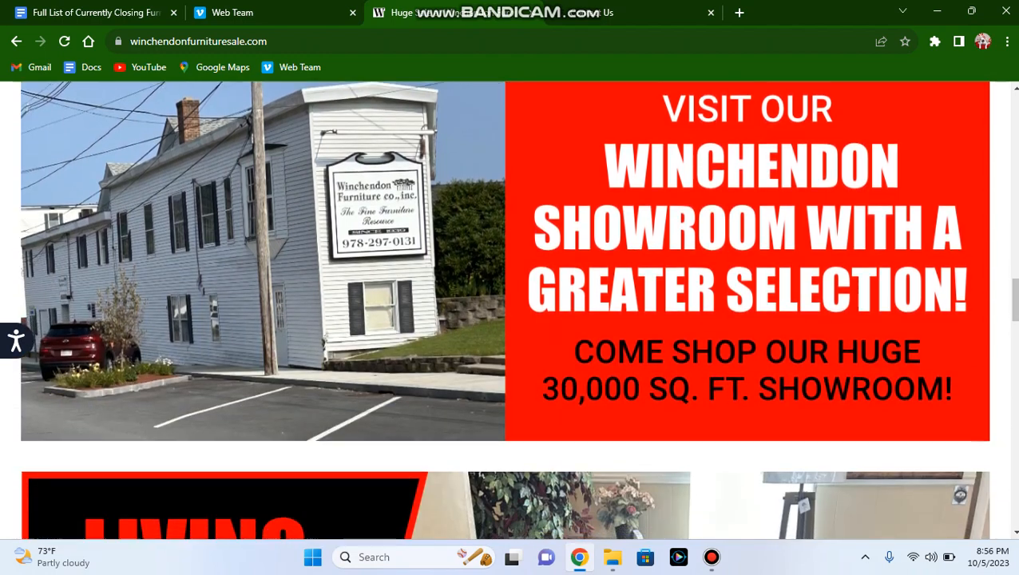
scroll("down", 3)
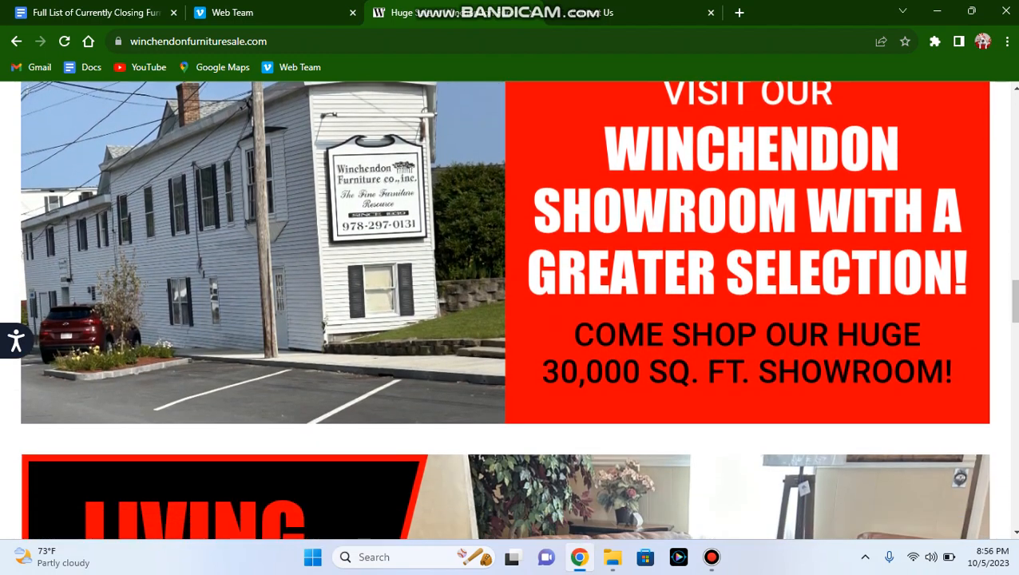
scroll("down", 3)
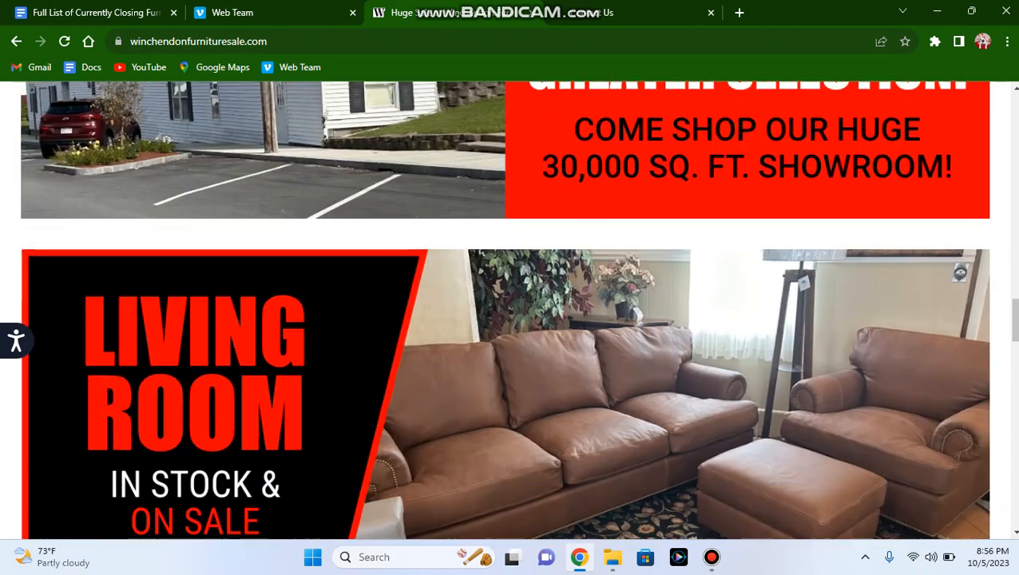
scroll("down", 3)
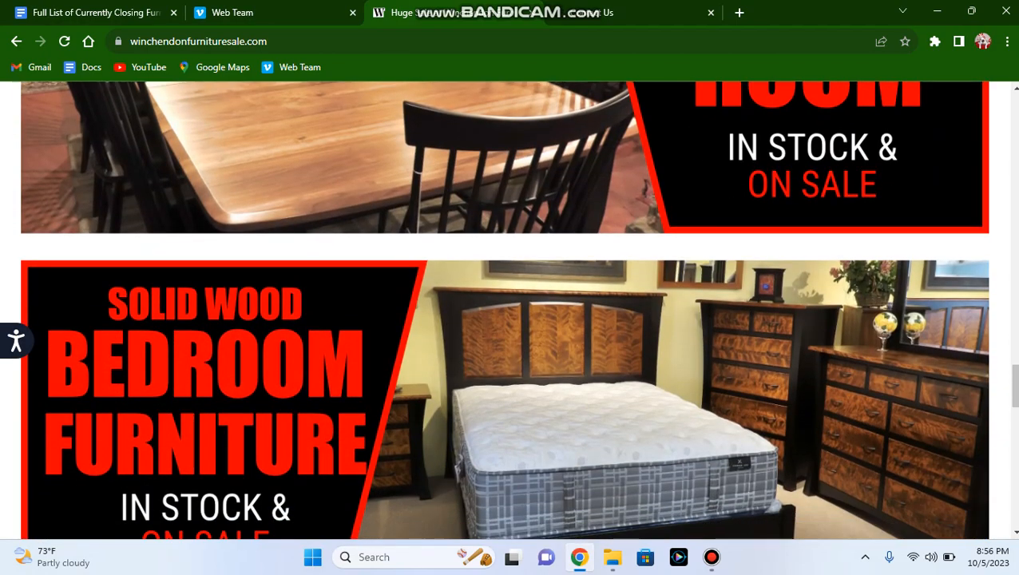
scroll("down", 3)
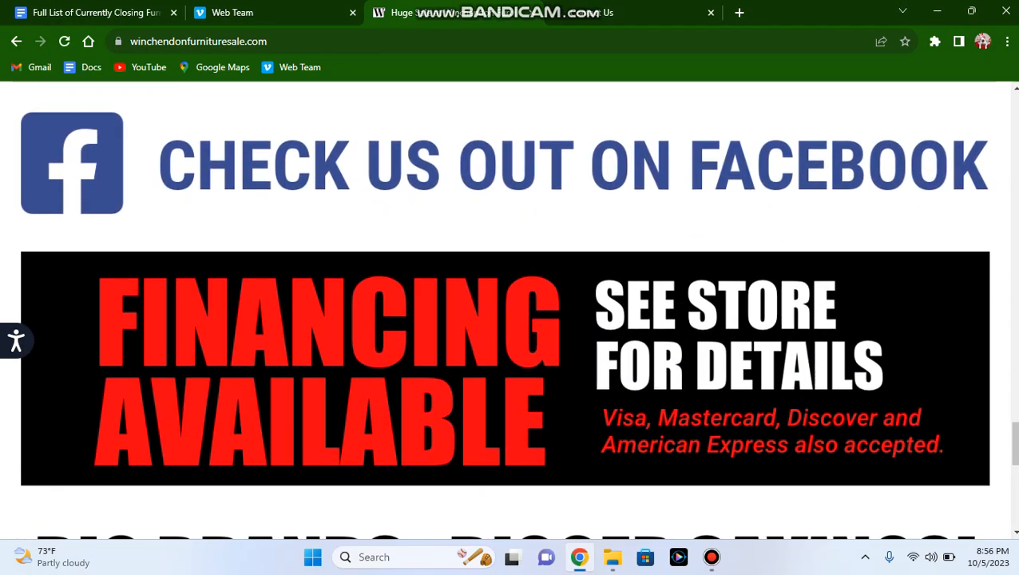
scroll("down", 3)
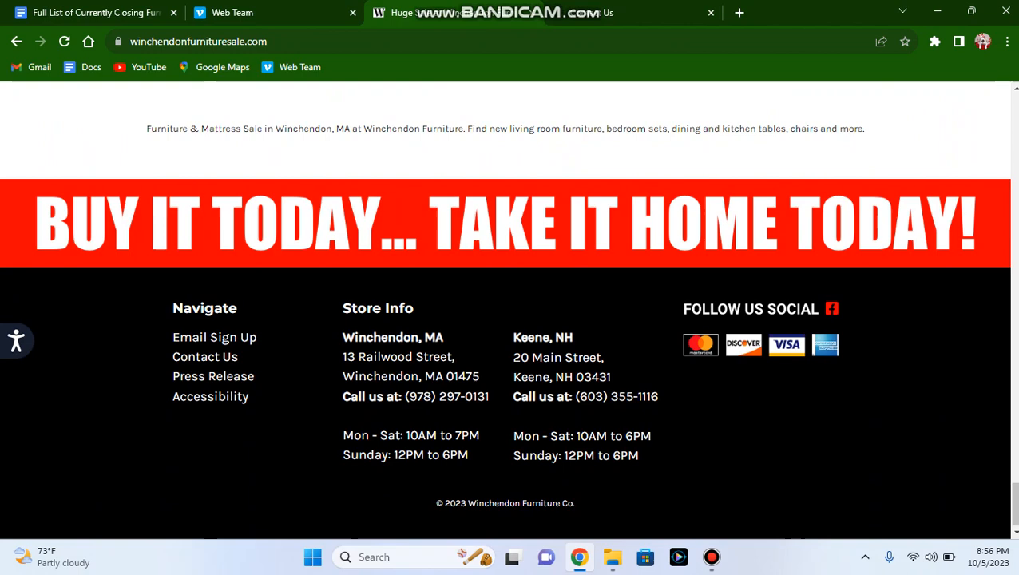
scroll("up", 3)
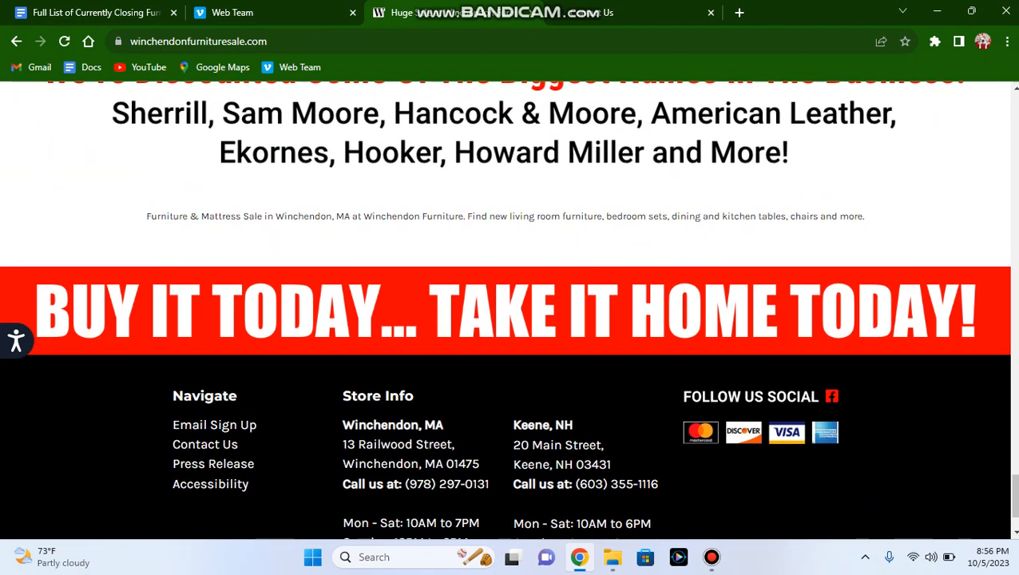
scroll("down", 3)
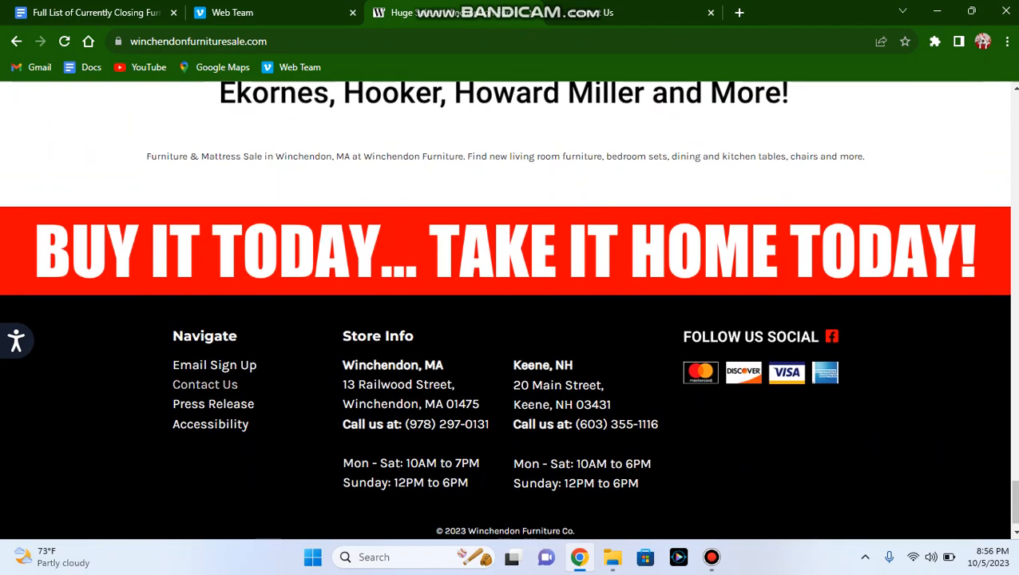
View Winchendon's Contact Us page with both showroom addresses, phones and hours.
left_click(204, 384)
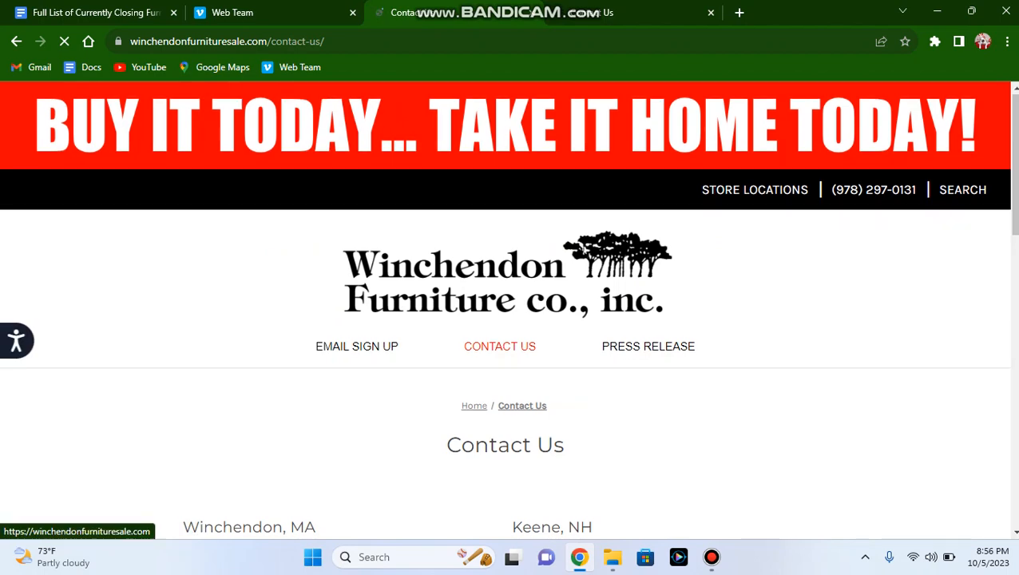
scroll("down", 3)
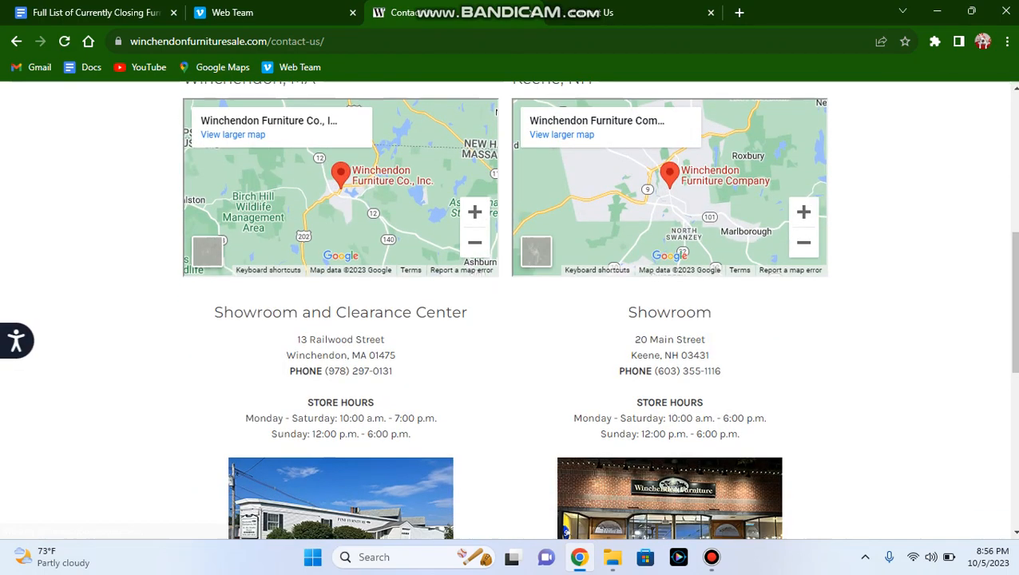
scroll("down", 3)
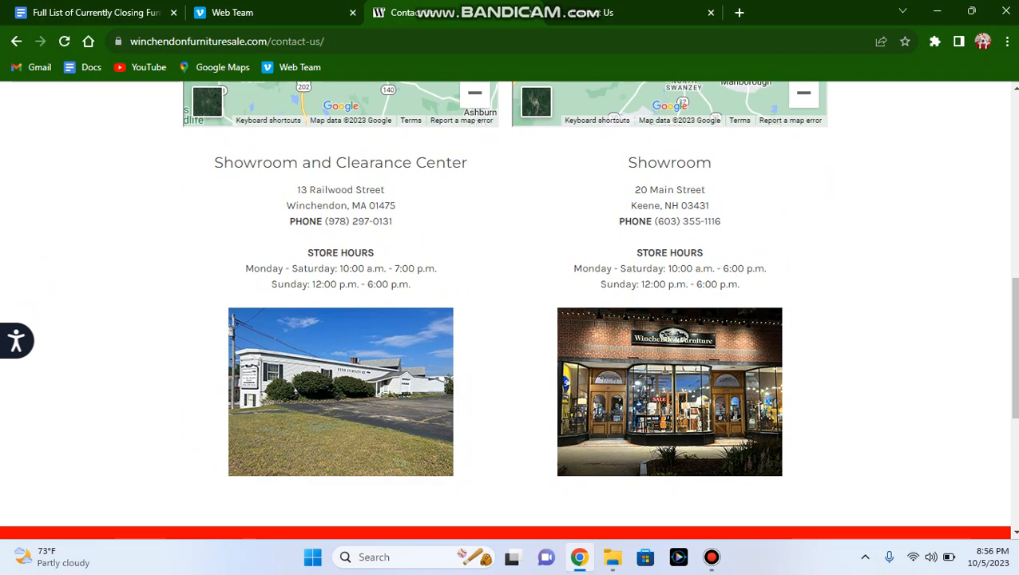
scroll("up", 3)
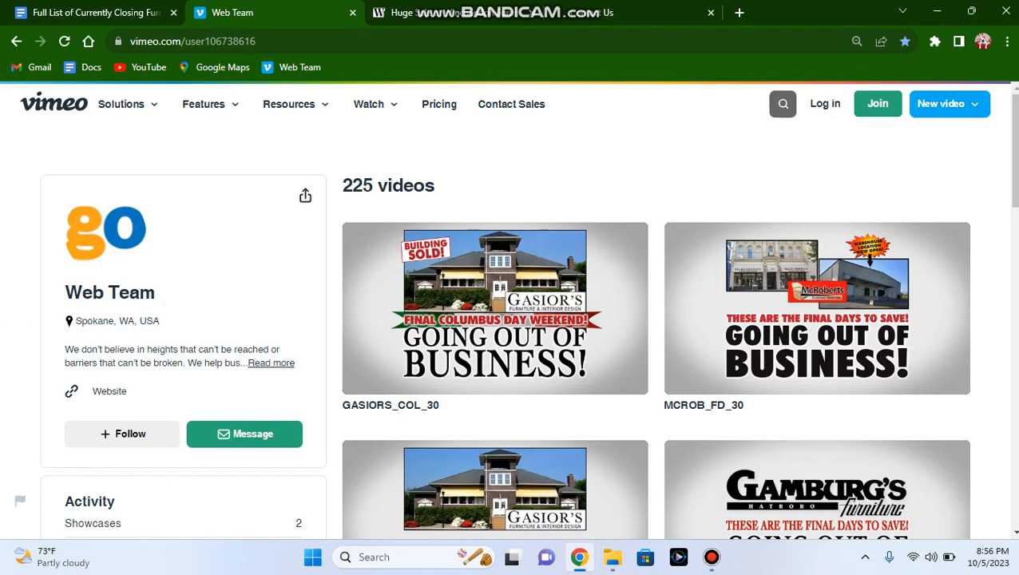
Scroll through the Web Team's Vimeo videos, then return to the closing stores document.
scroll("down", 3)
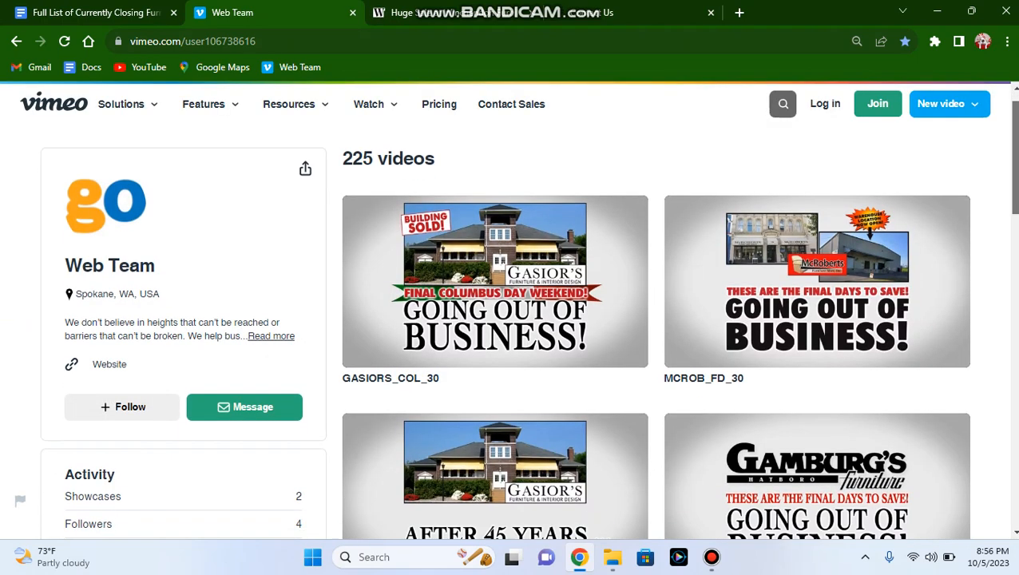
scroll("down", 3)
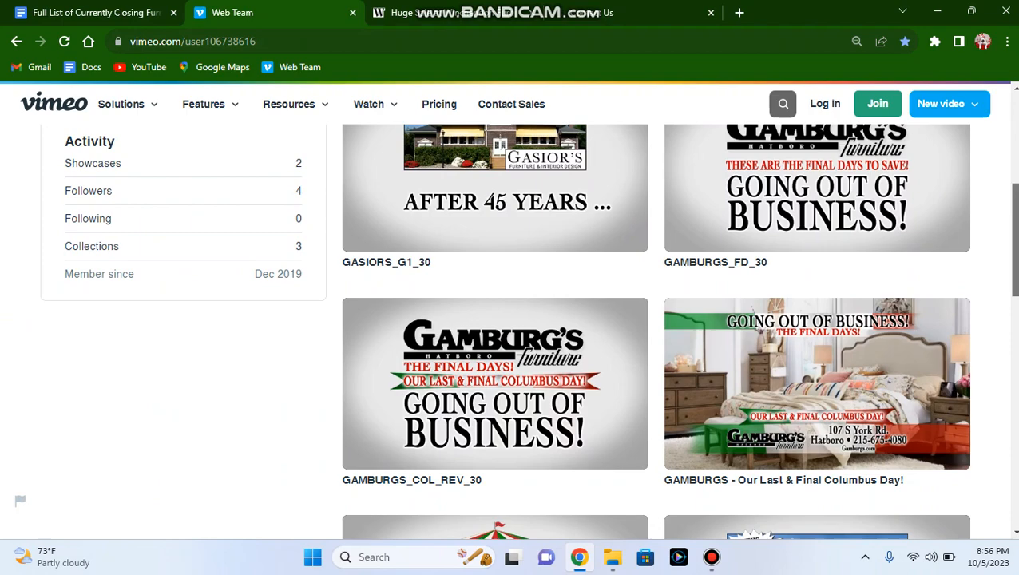
scroll("down", 3)
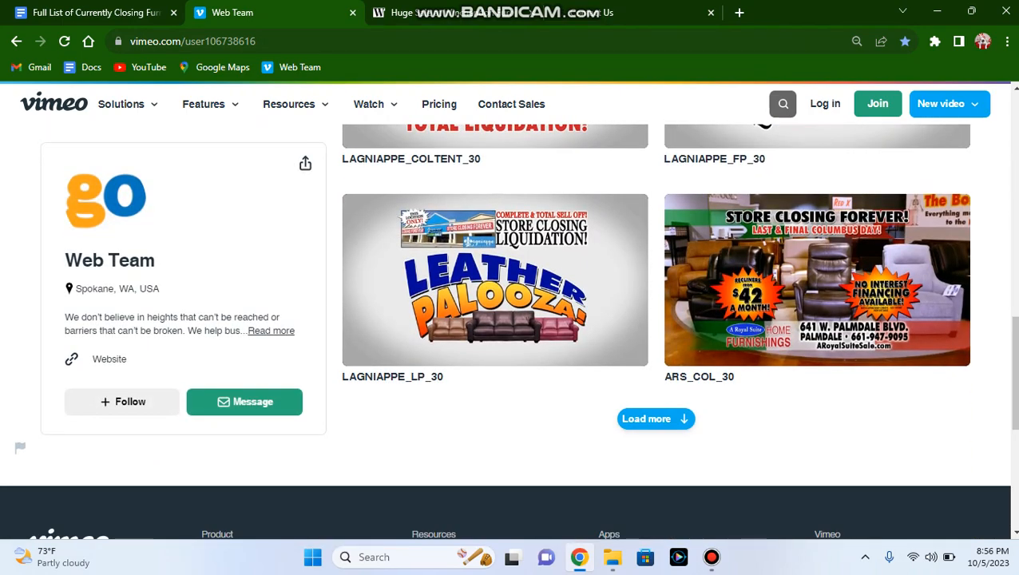
scroll("up", 3)
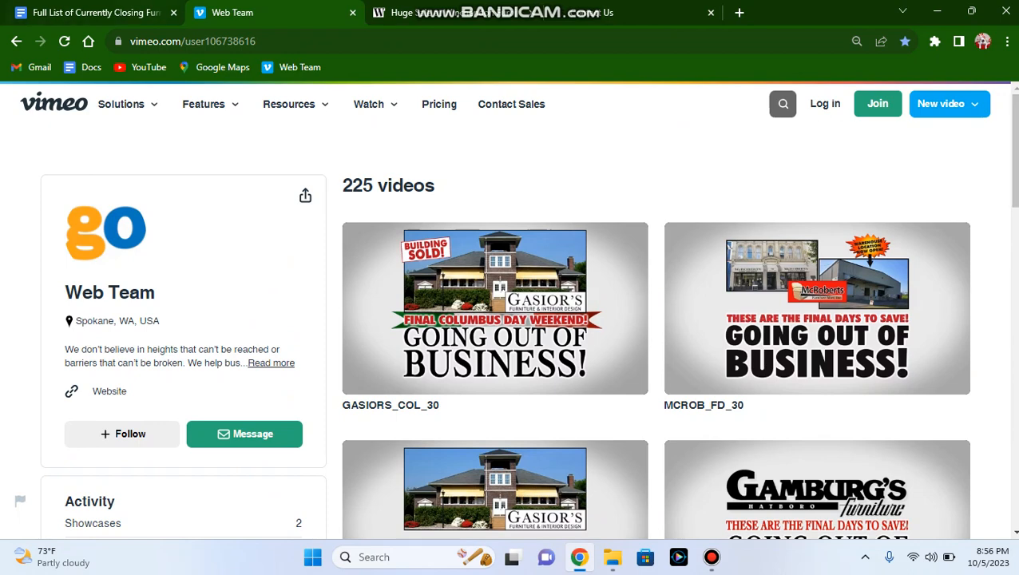
left_click(93, 12)
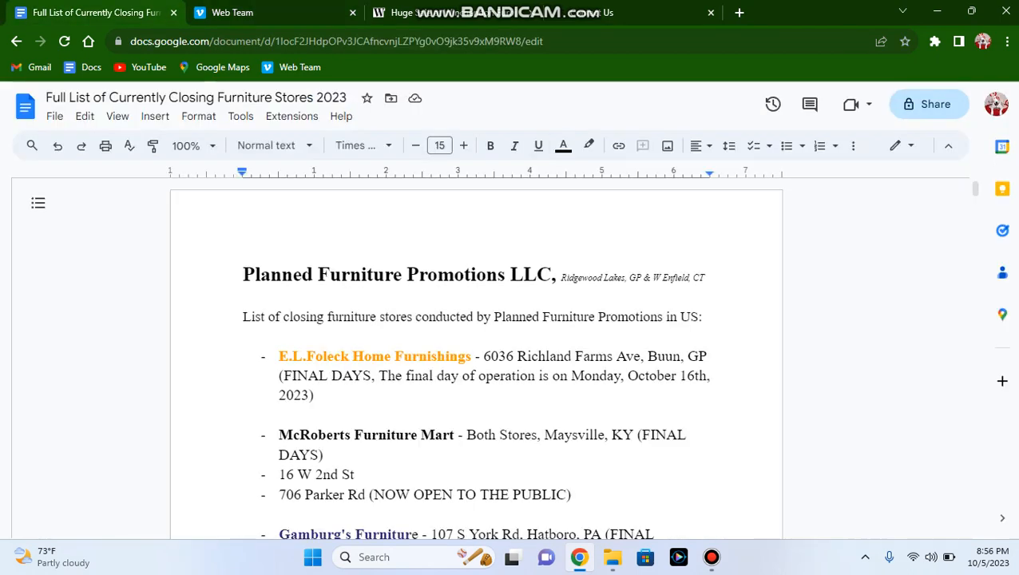